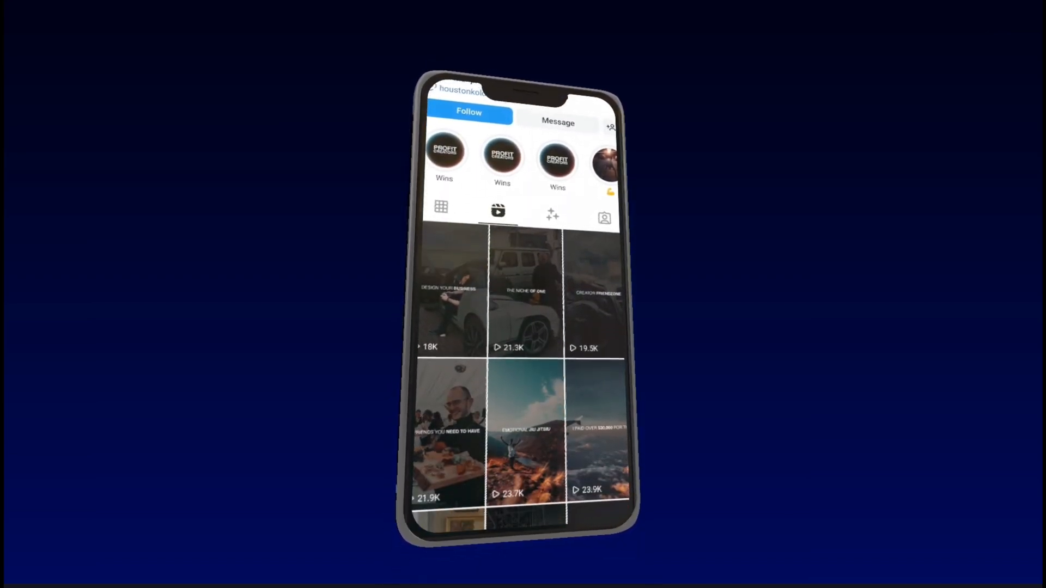
Scroll through the intro to the Houstan Kold 2 project showing its two silhouette PNG layers
scroll("down", 3)
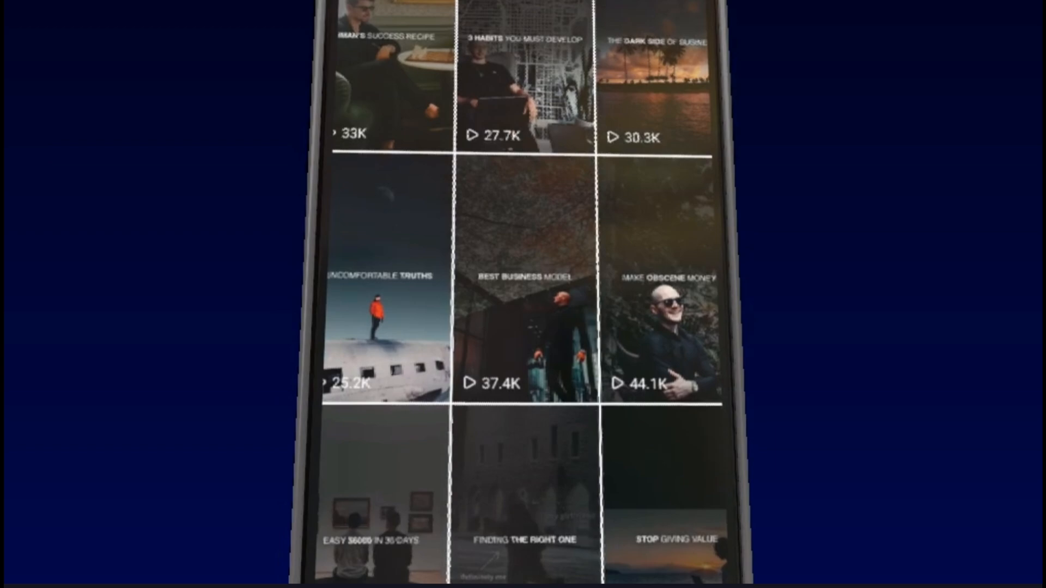
scroll("down", 3)
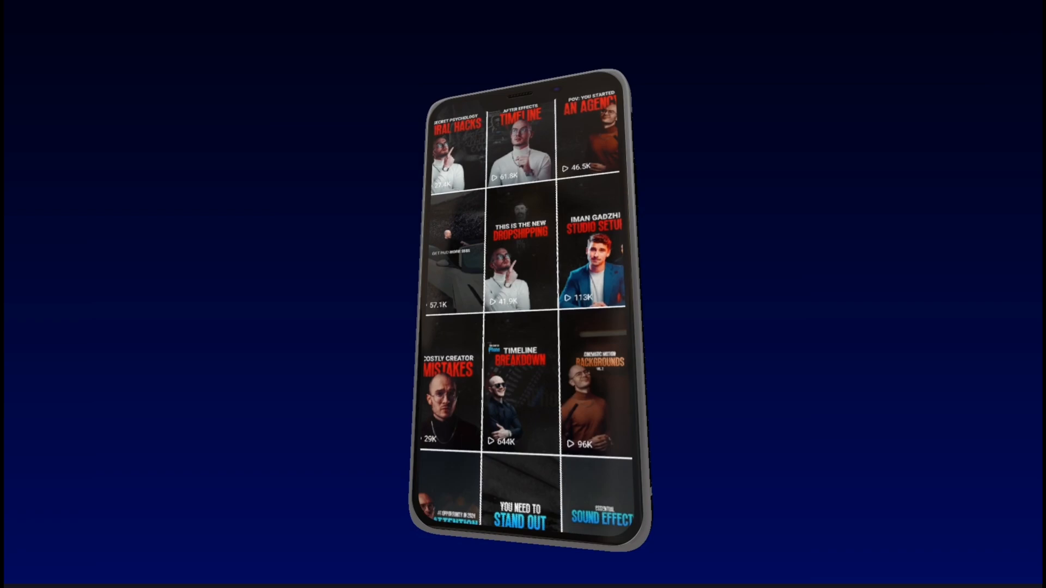
scroll("down", 3)
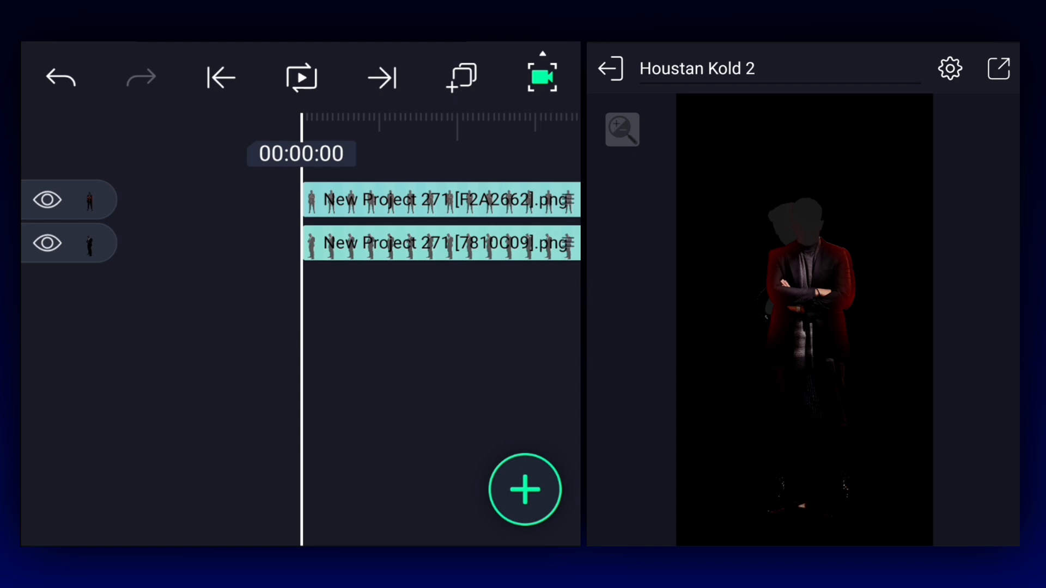
Hide the lower silhouette layer and push the silhouettes back to Z 5000 and 4500
left_click(46, 241)
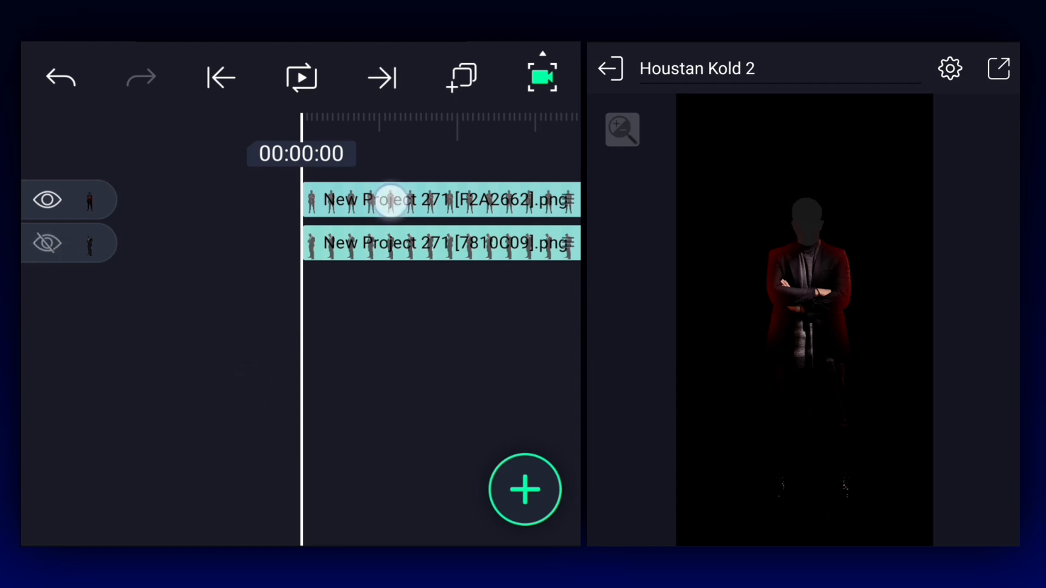
left_click(441, 199)
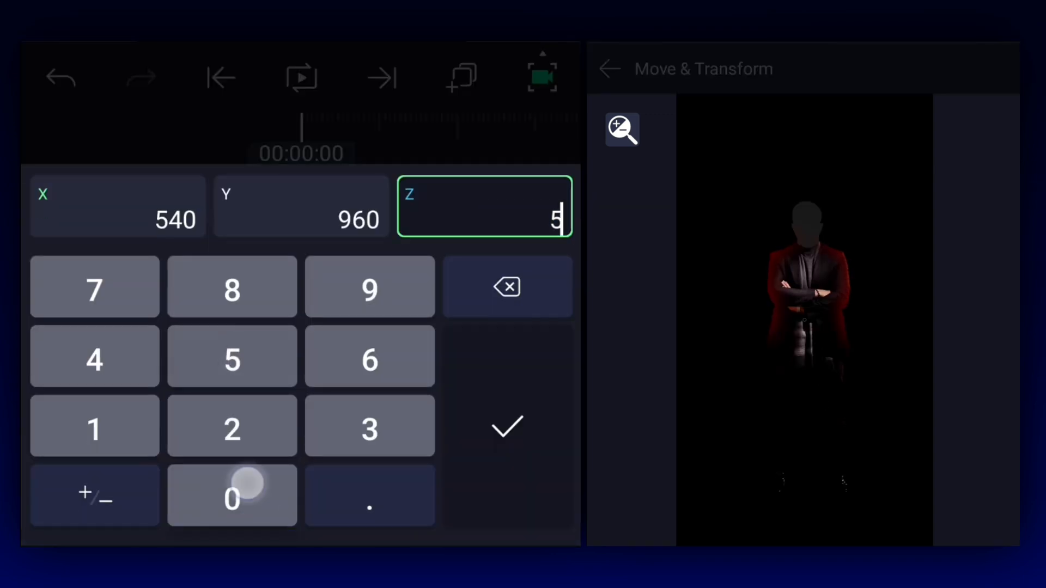
left_click(506, 427)
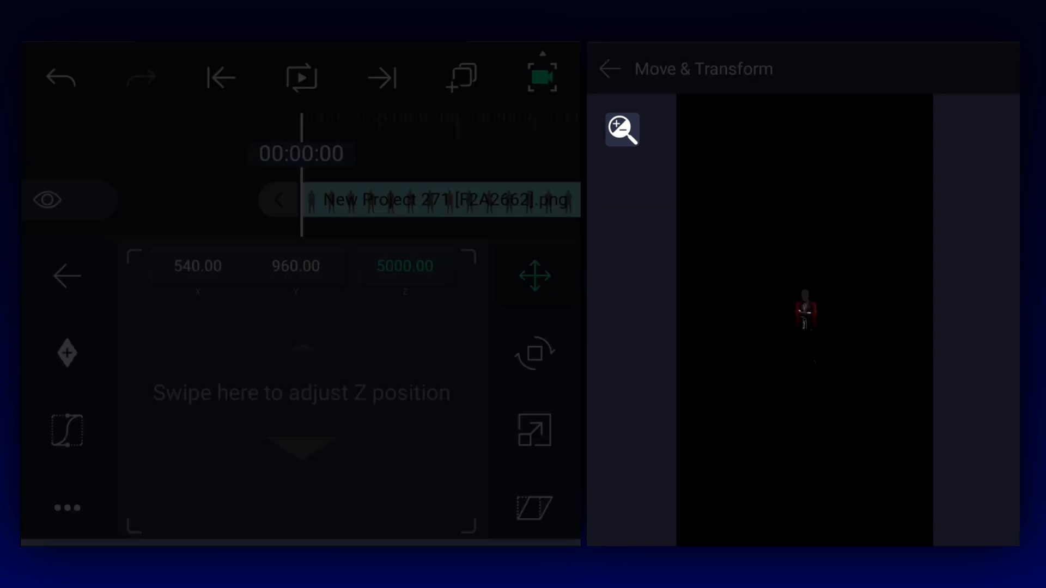
left_click(608, 68)
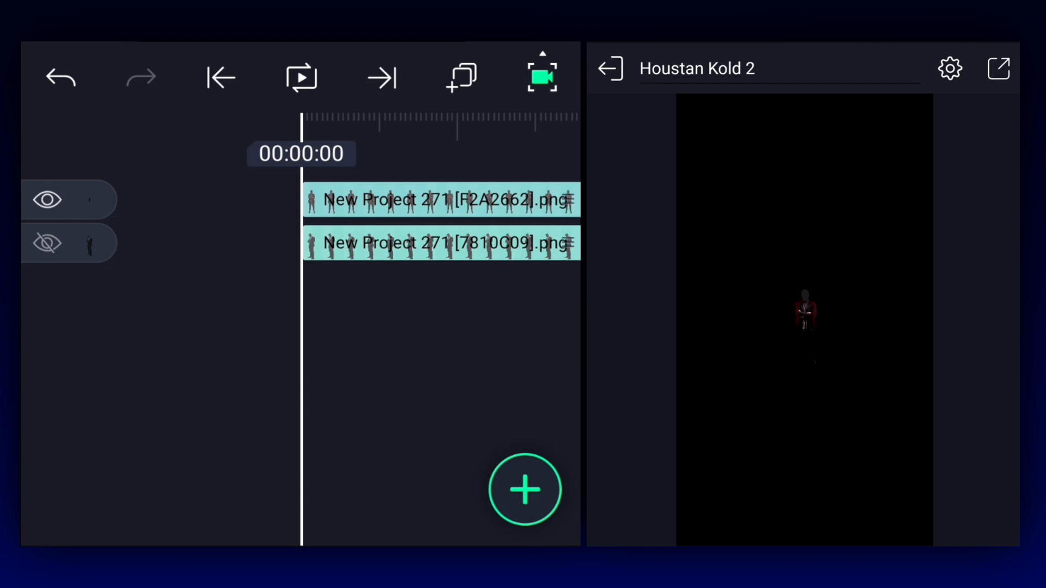
left_click(440, 242)
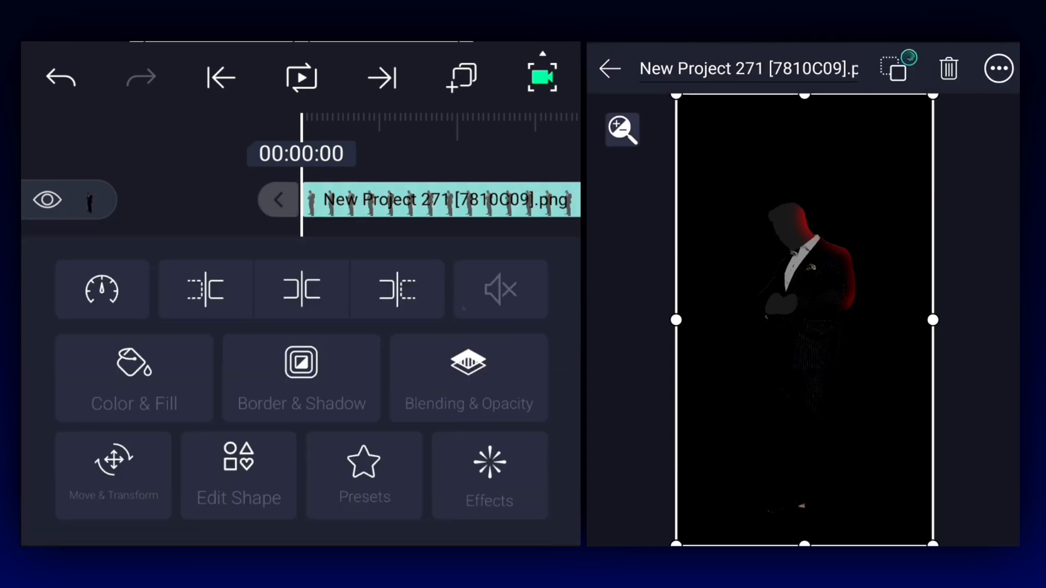
left_click(113, 475)
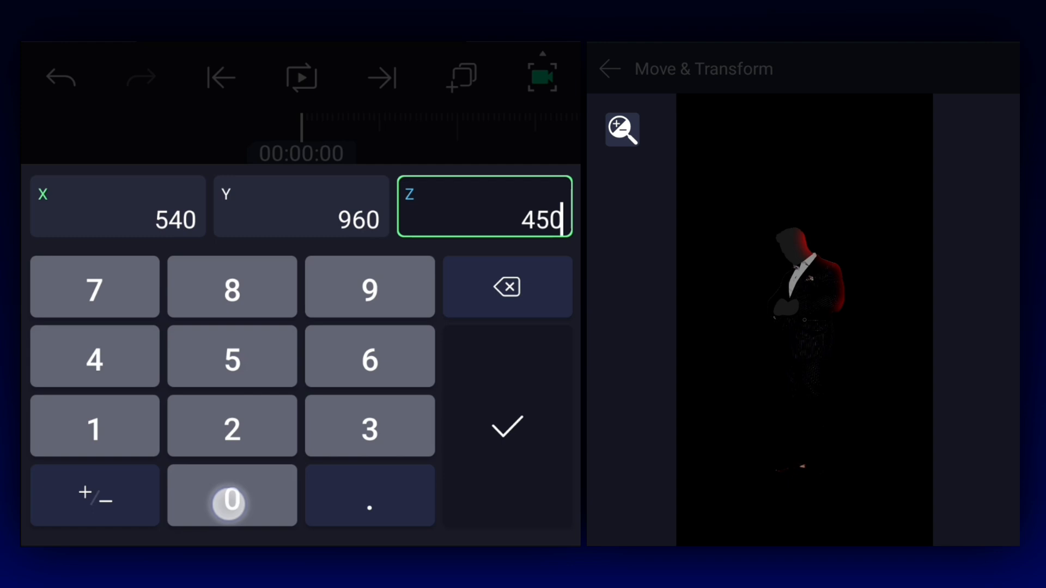
left_click(506, 426)
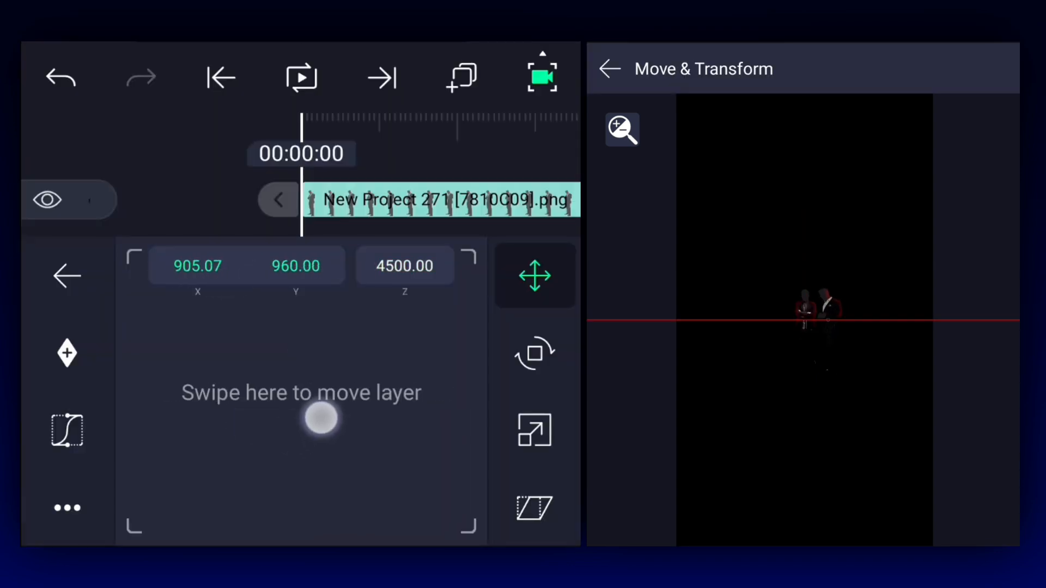
Duplicate a silhouette layer and shift the copy sideways into a receding row
left_click(459, 77)
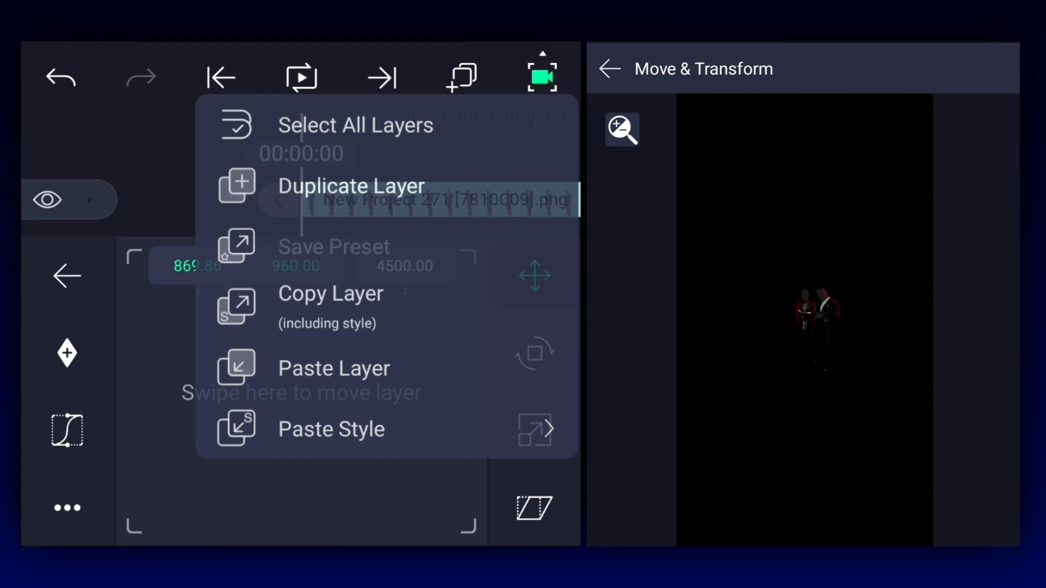
left_click(351, 185)
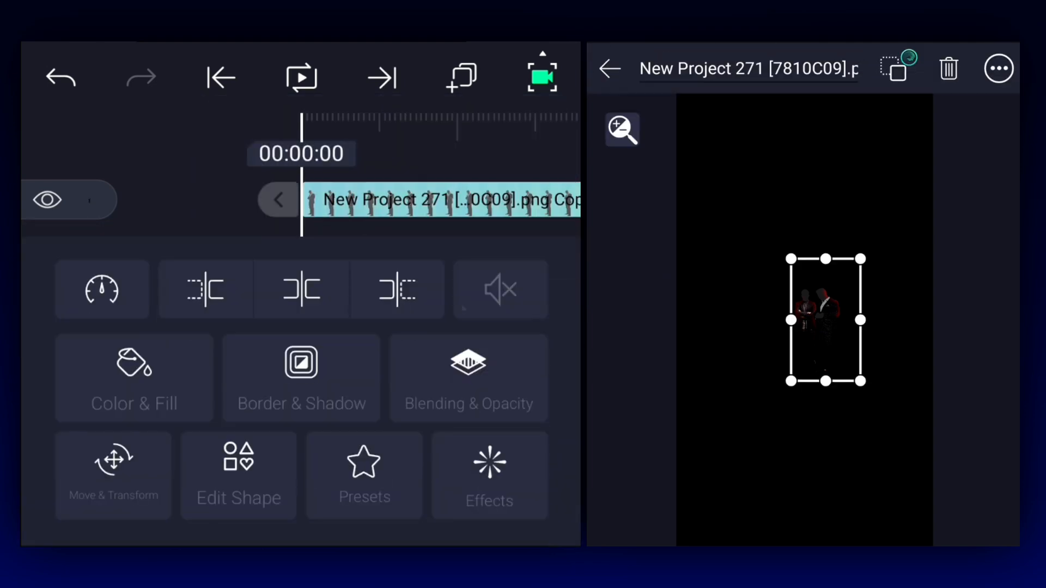
left_click(113, 476)
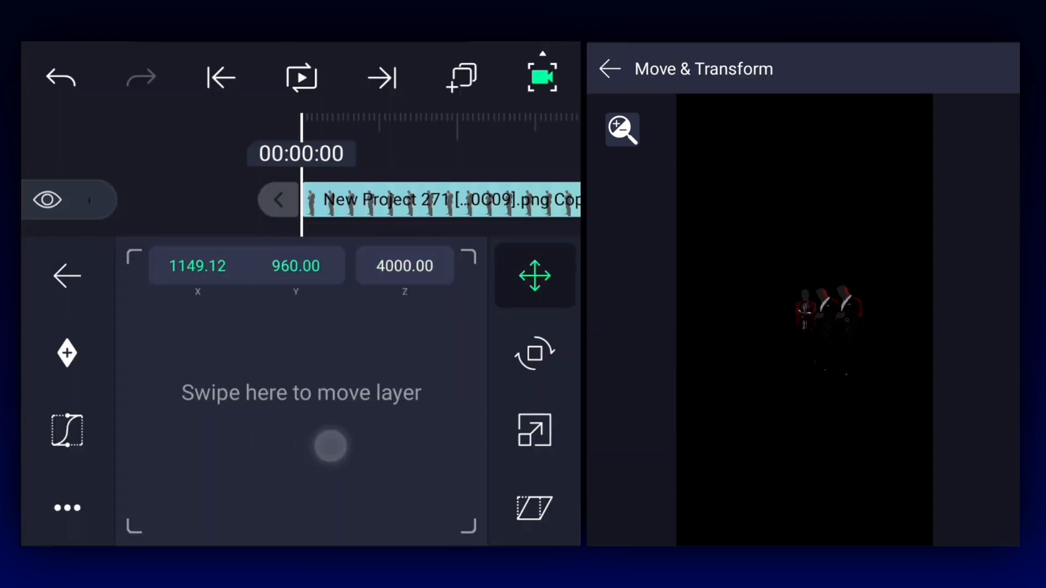
left_click(66, 276)
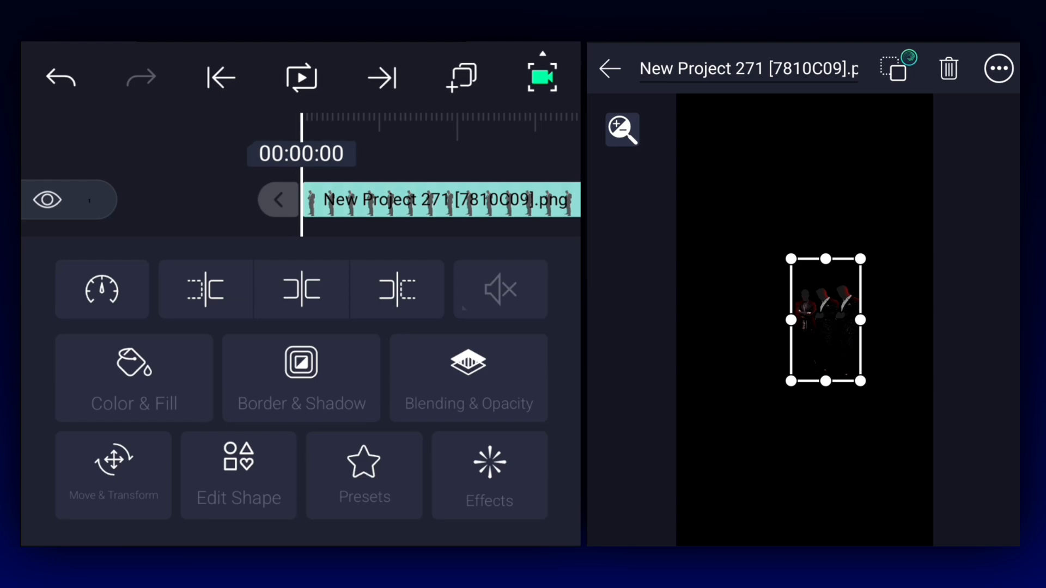
left_click(113, 475)
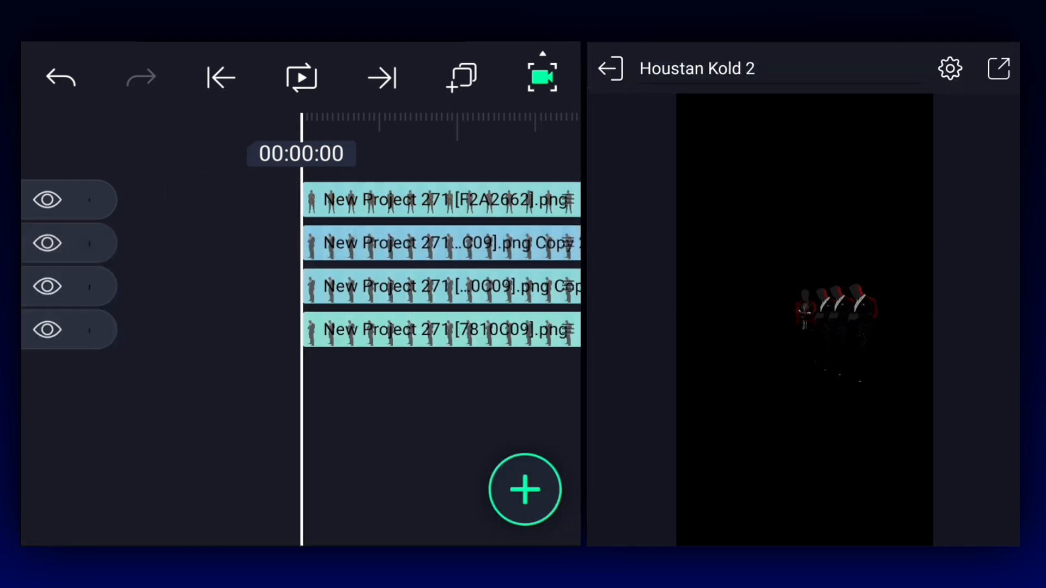
Move a silhouette copy to the right and closer, at a depth of about 3000
left_click(459, 77)
type("30")
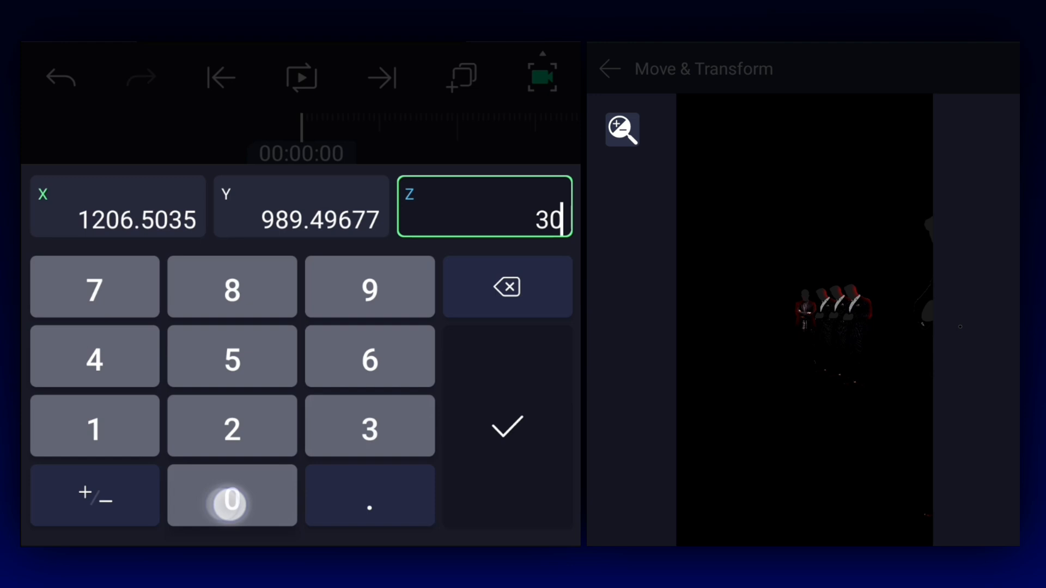
left_click(506, 426)
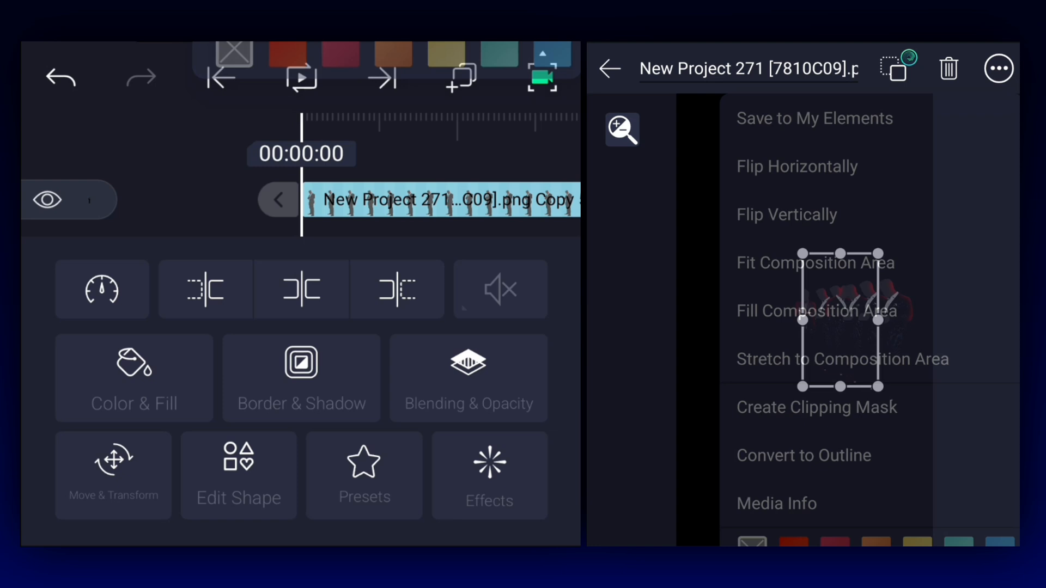
Mirror a silhouette copy and place left-side copies at depths 4000 and 3000
left_click(114, 473)
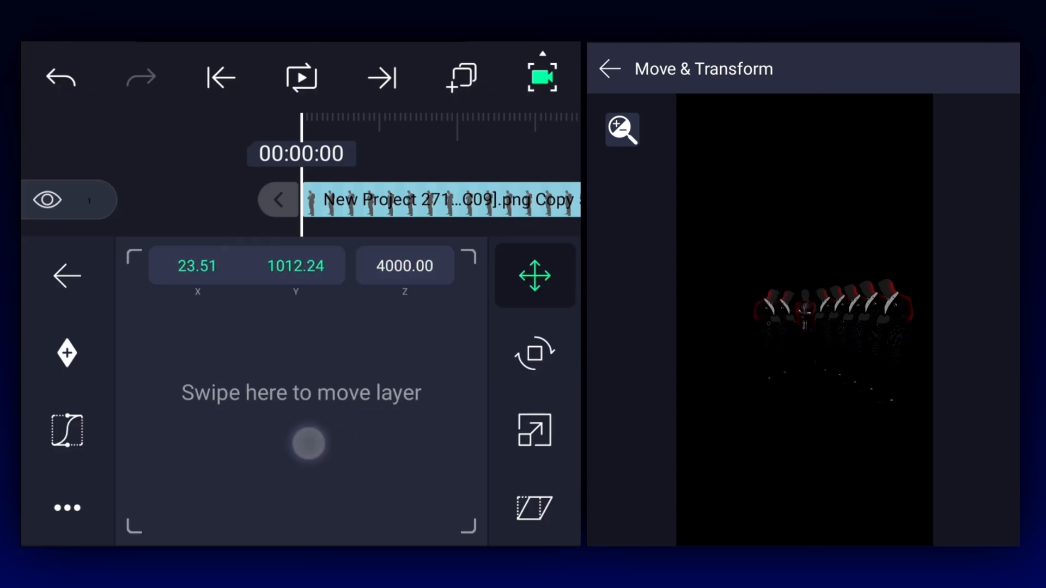
left_click(404, 266)
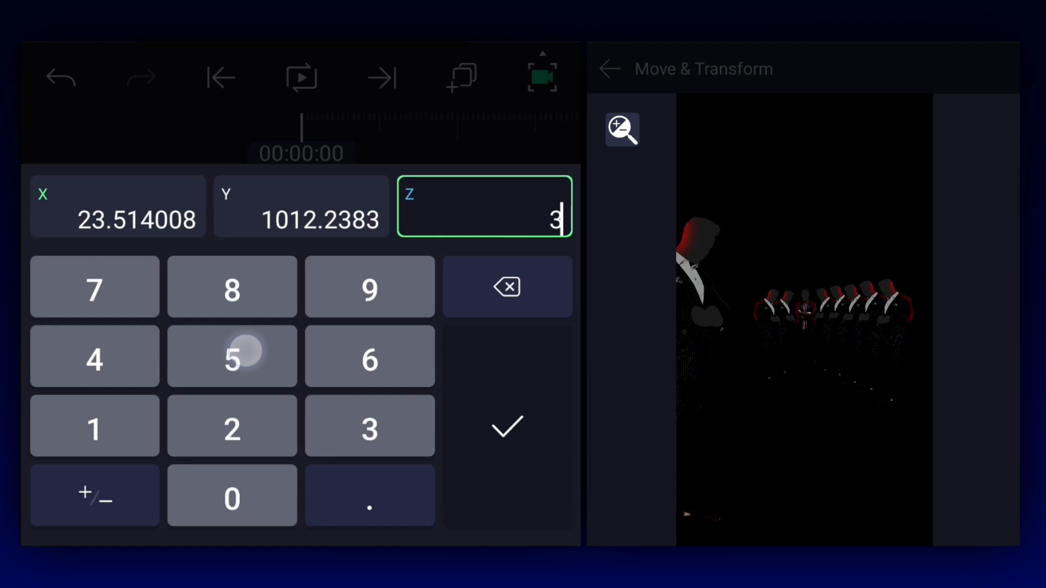
left_click(507, 426)
type("000")
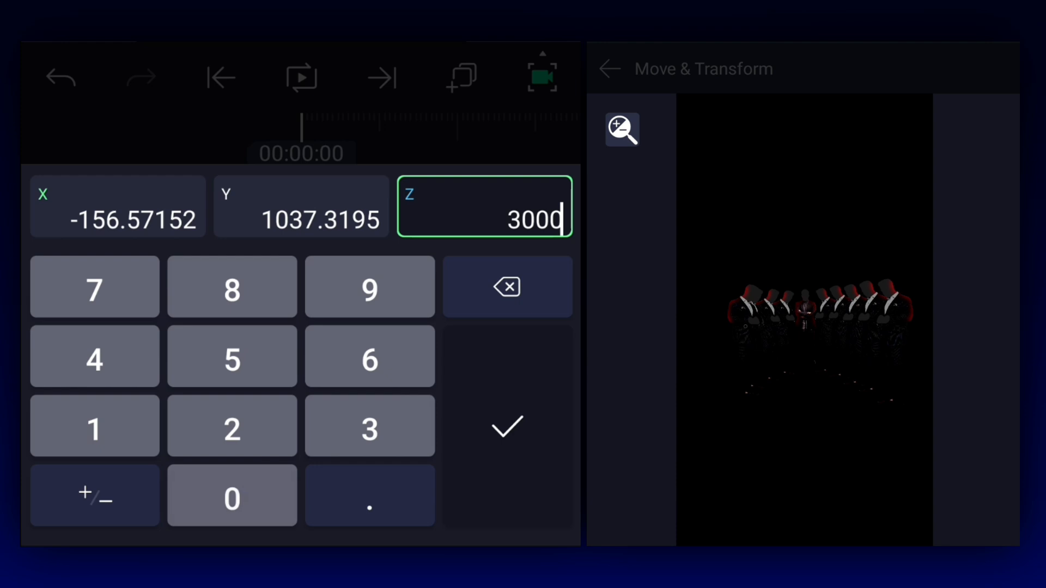
left_click(506, 427)
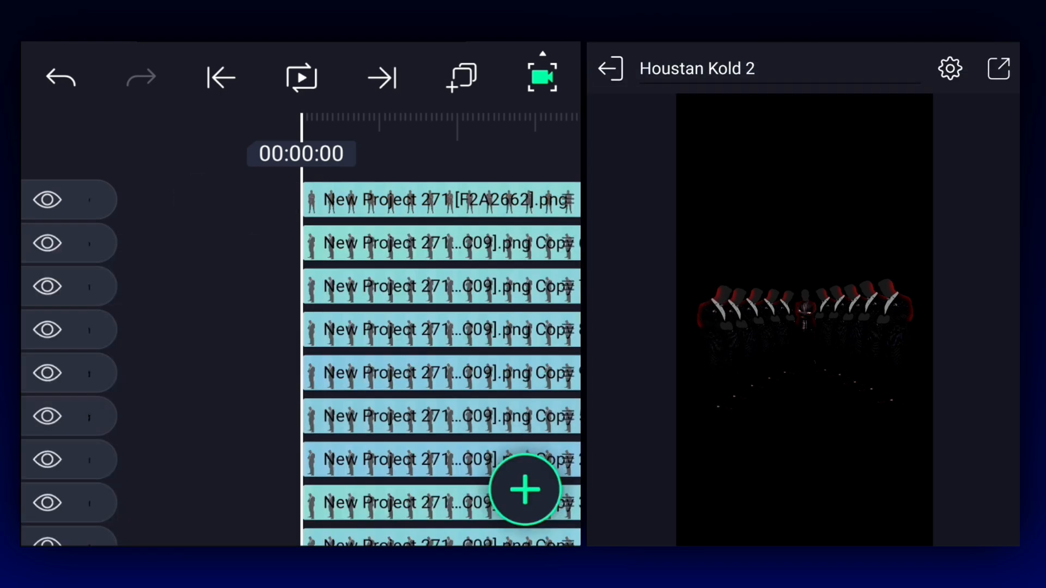
Add Camera 1 from Object / Element > Camera above the silhouette layers
left_click(524, 491)
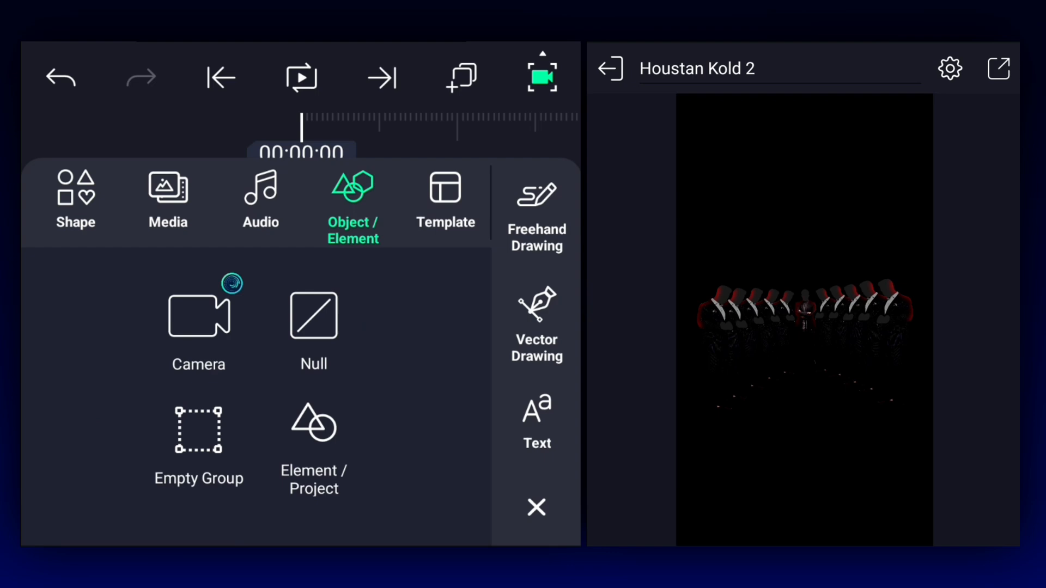
left_click(198, 315)
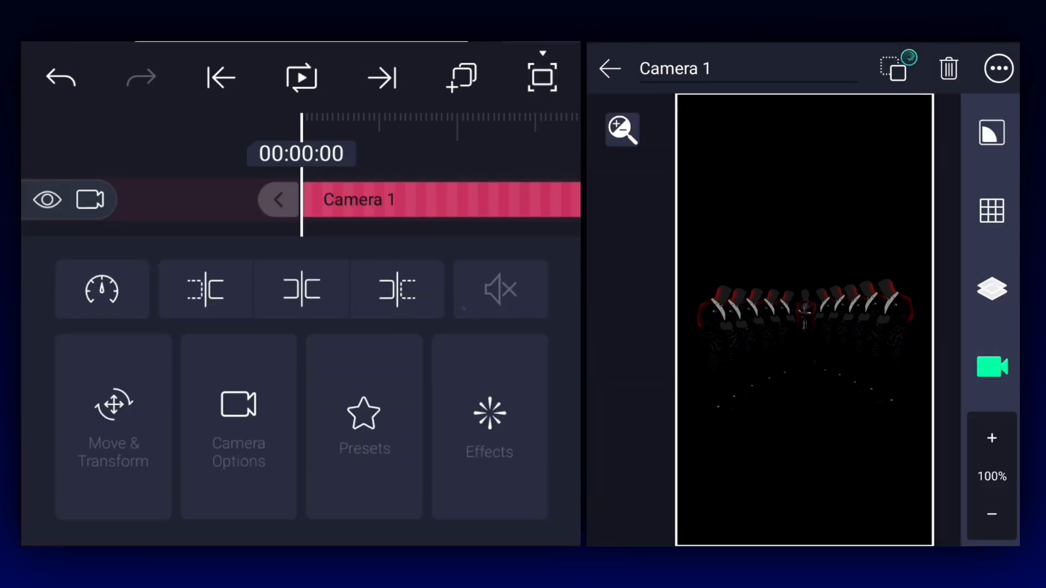
left_click(112, 427)
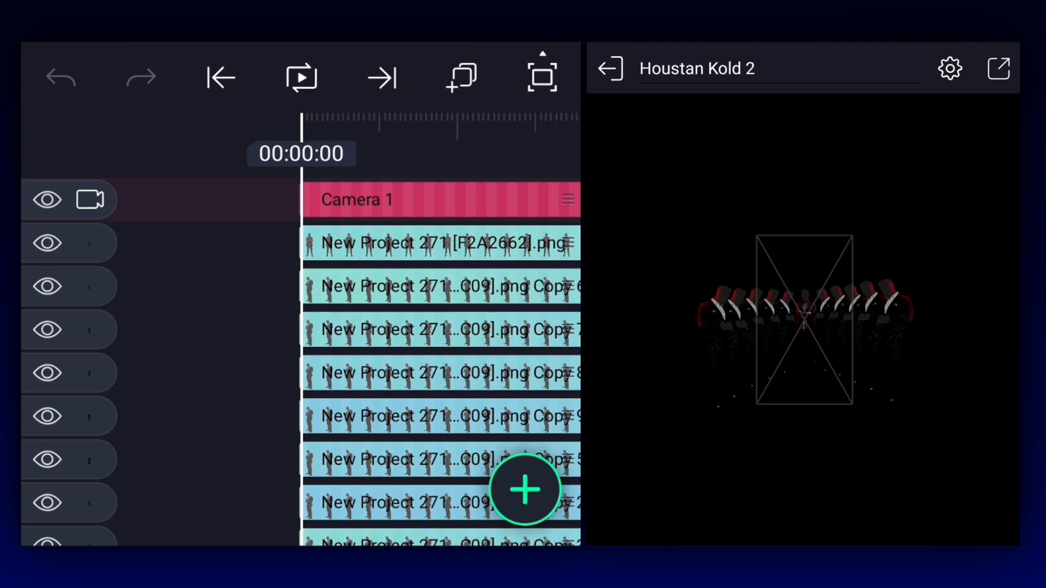
Set the New Project 270 layer's Z to about 5000 and preview through the camera
left_click(524, 491)
type("5")
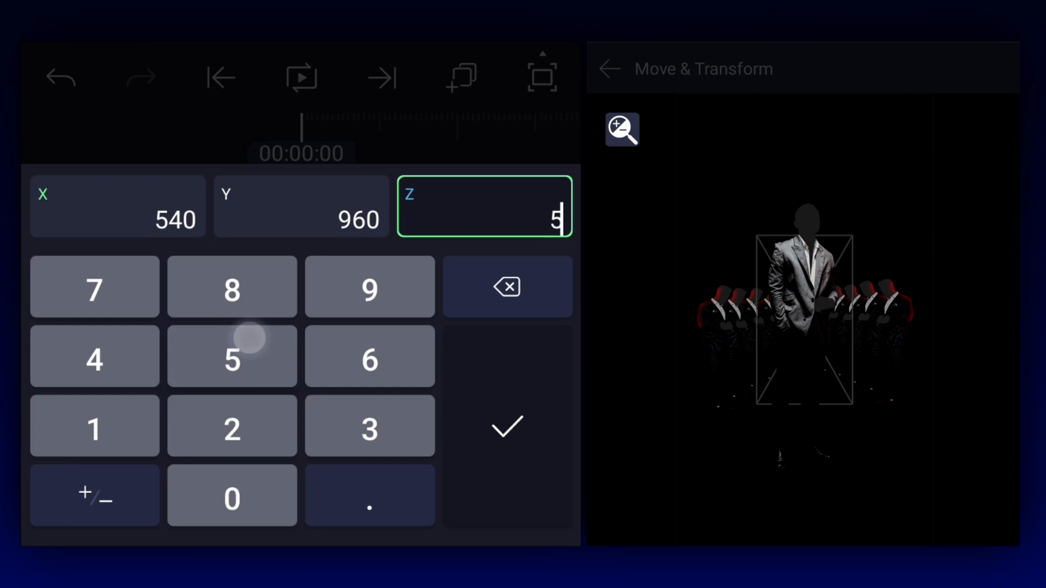
left_click(506, 426)
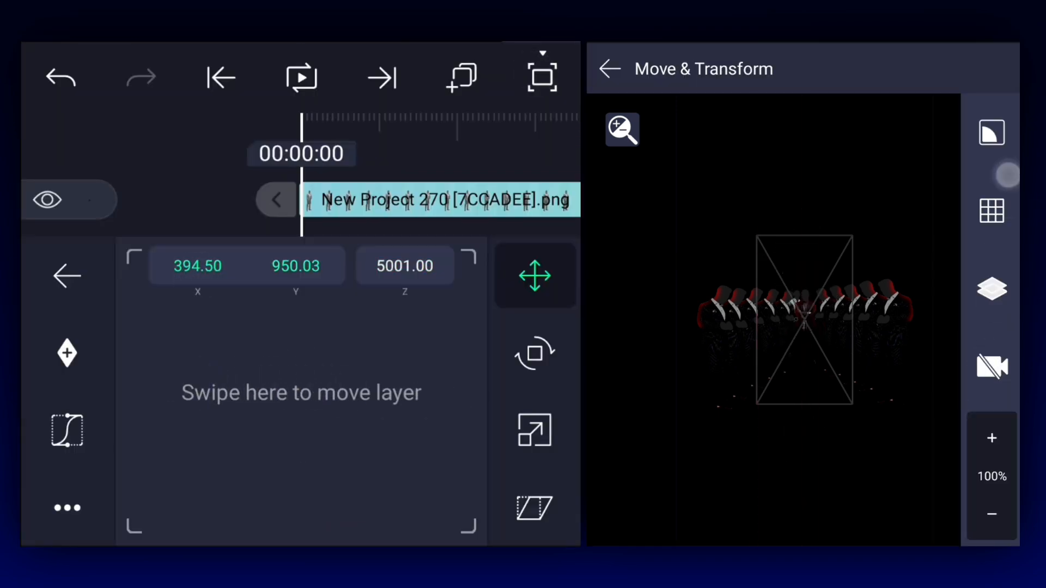
left_click(542, 75)
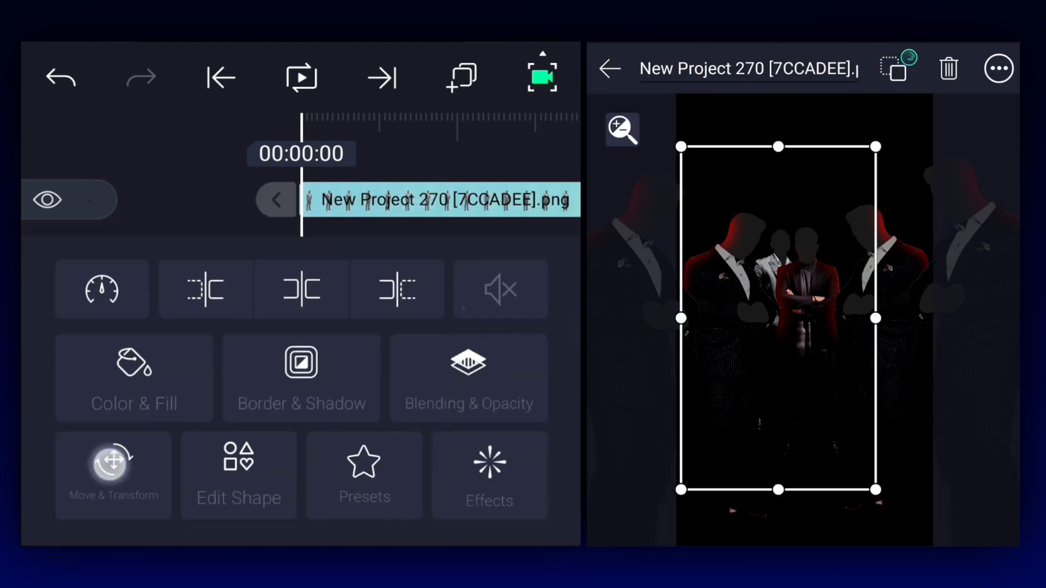
Lower the suited man's brightness to -26% with Brightness / Contrast, then duplicate the layer
left_click(114, 473)
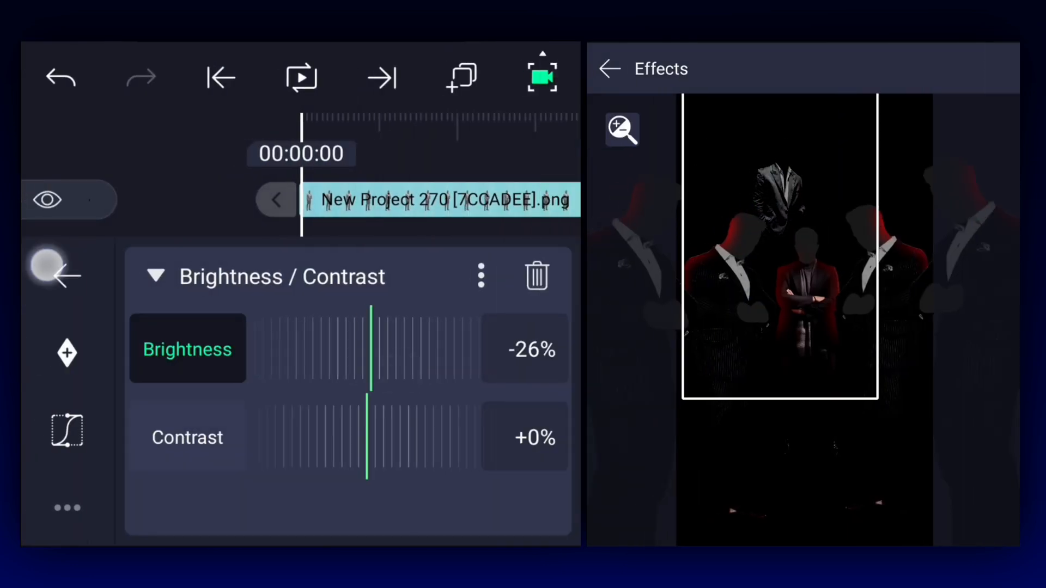
left_click(461, 75)
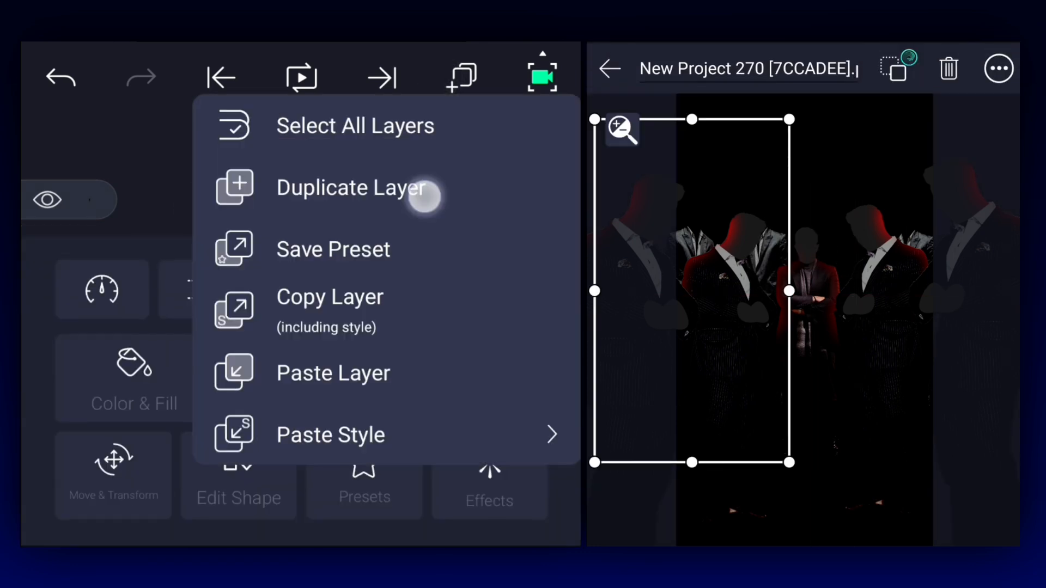
left_click(349, 188)
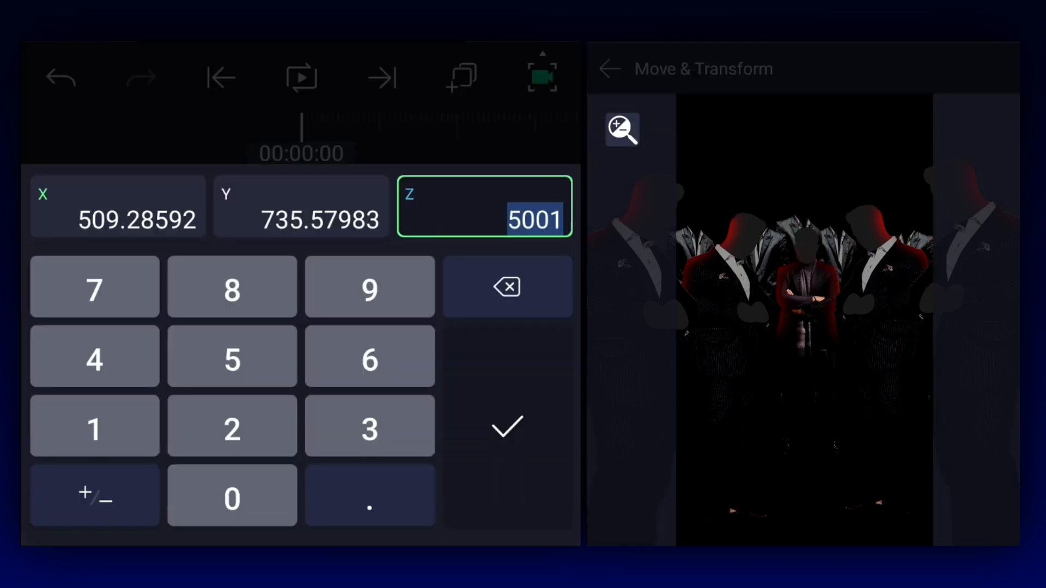
Enter a new, far-back Z position for the camera
left_click(506, 426)
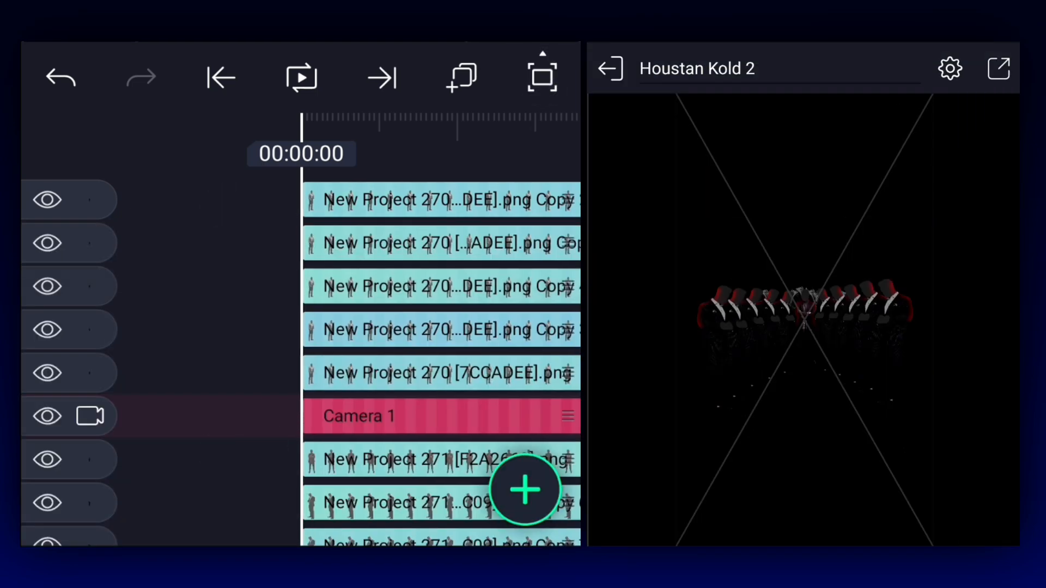
Add a rectangle with a red radial gradient fill, placed behind the silhouettes at Z 5002
left_click(524, 490)
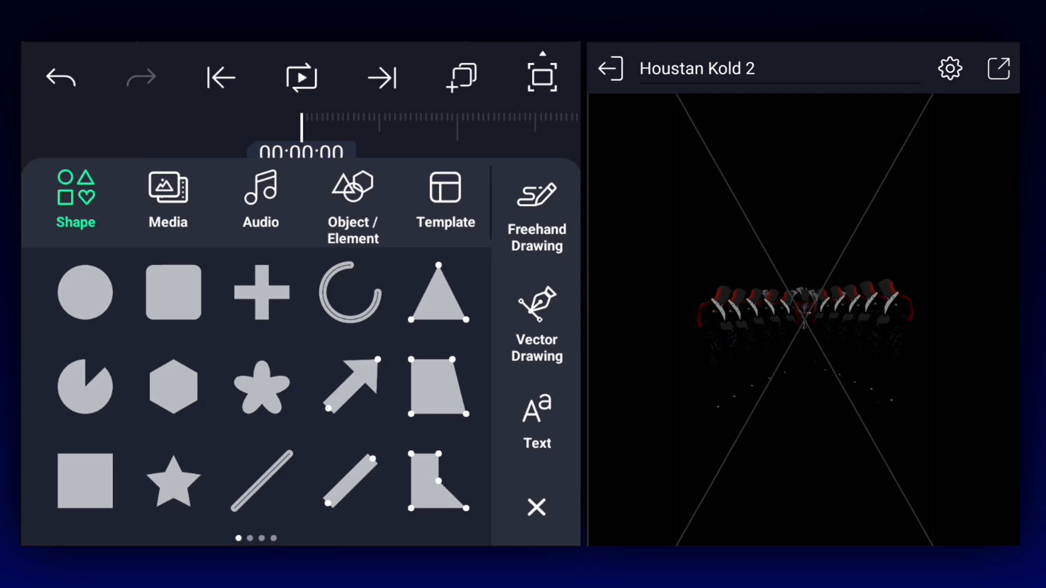
left_click(172, 292)
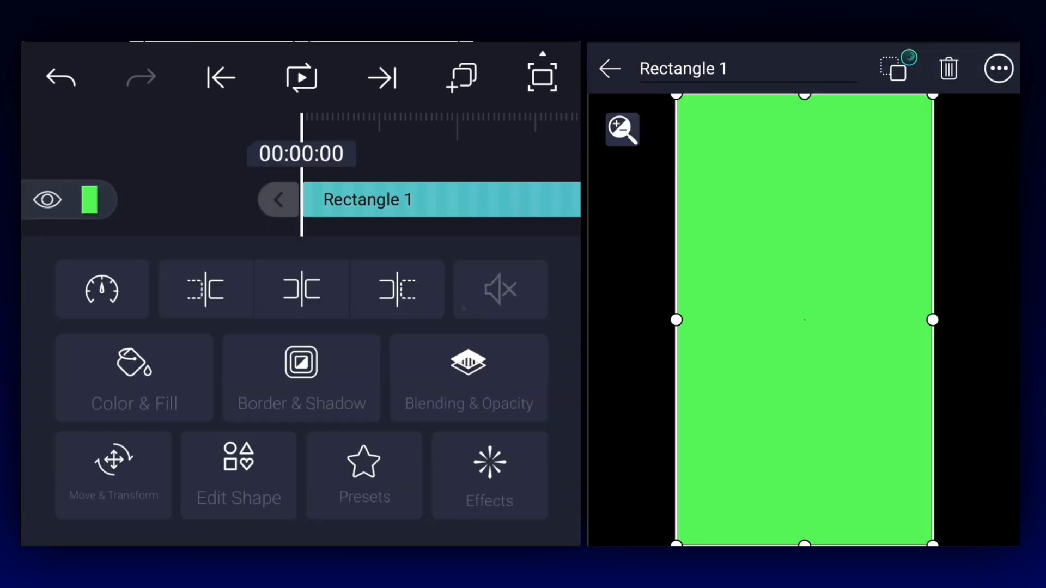
left_click(133, 378)
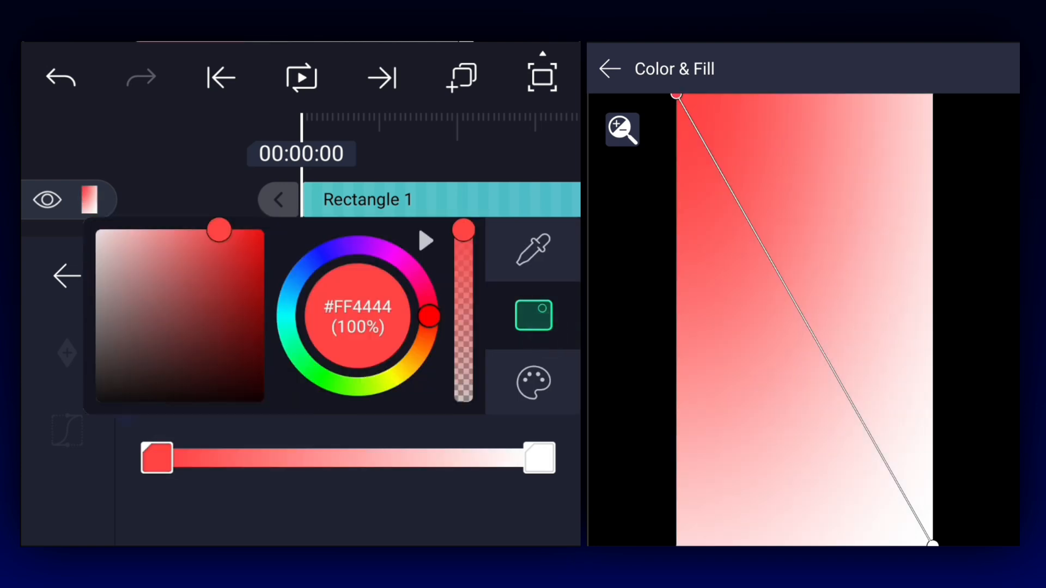
left_click(534, 316)
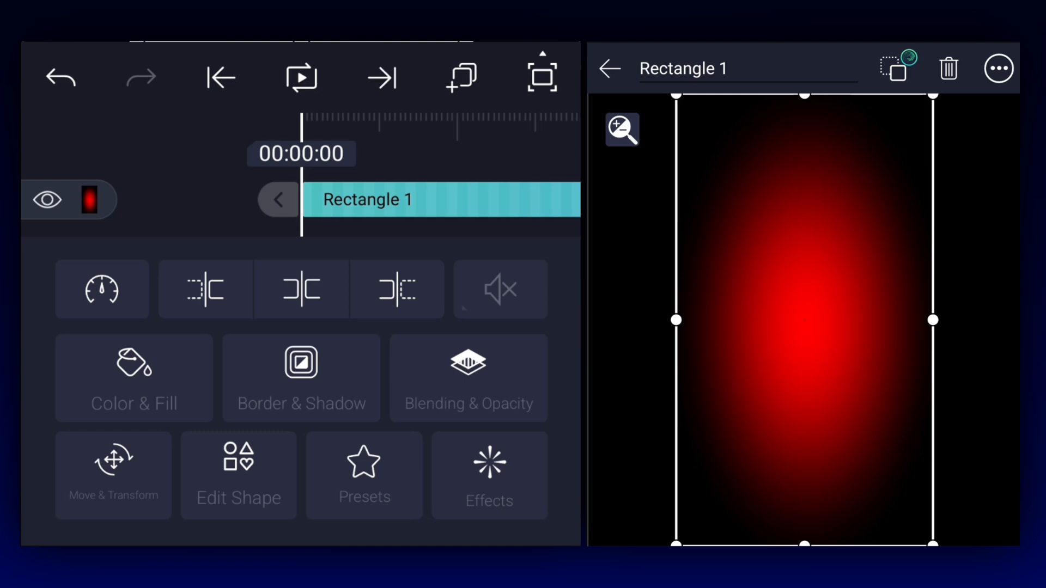
left_click(113, 475)
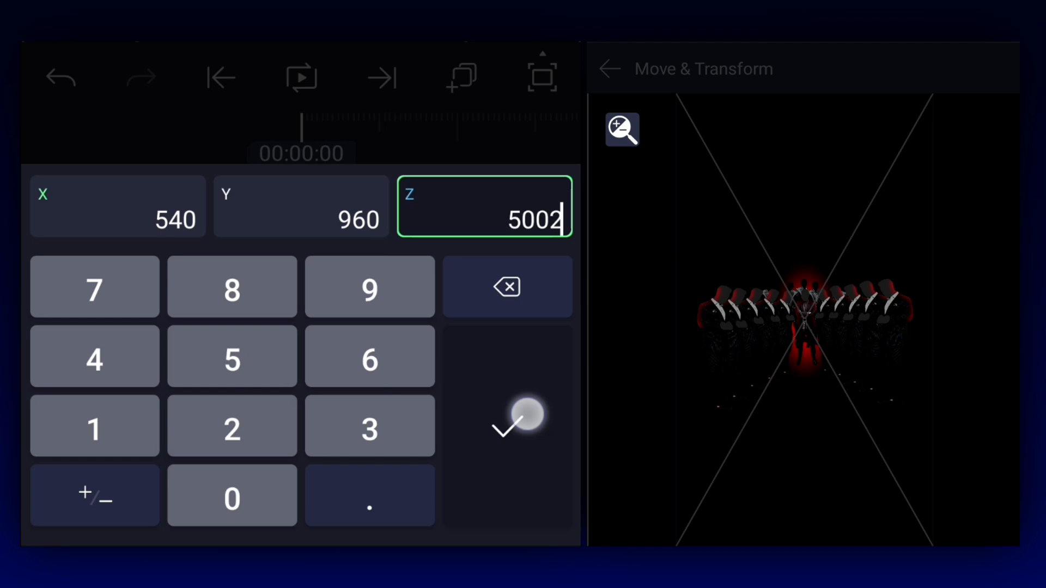
left_click(508, 420)
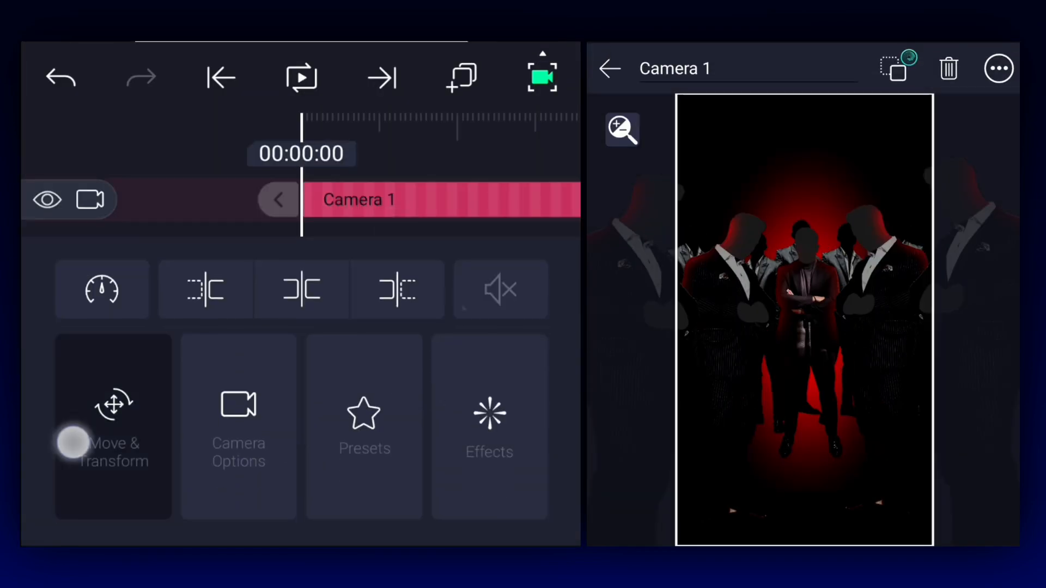
Keyframe Camera 1's position and rotation, applying a cubic bezier ease-in-out curve
left_click(113, 427)
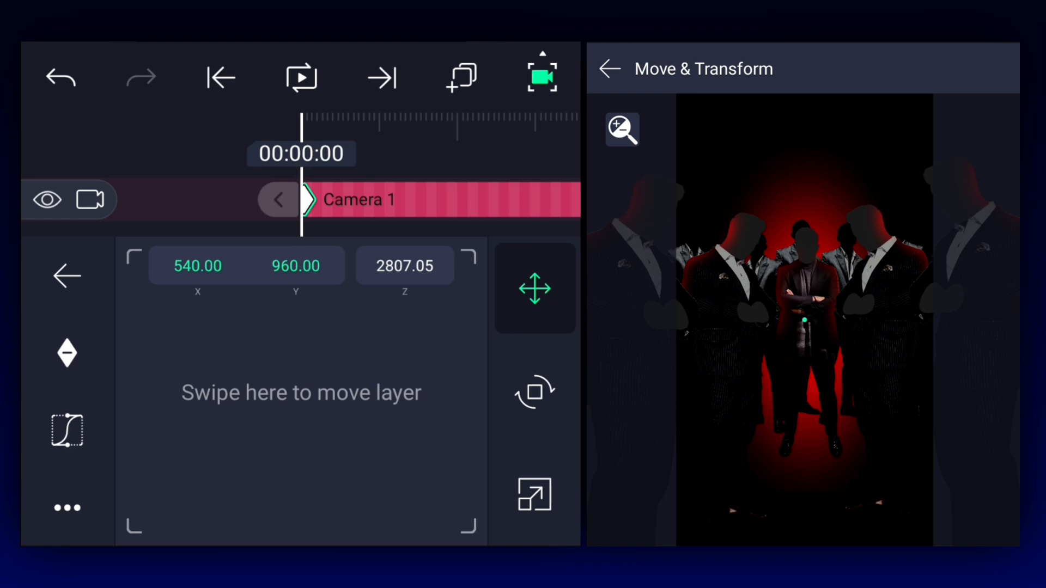
left_click(535, 391)
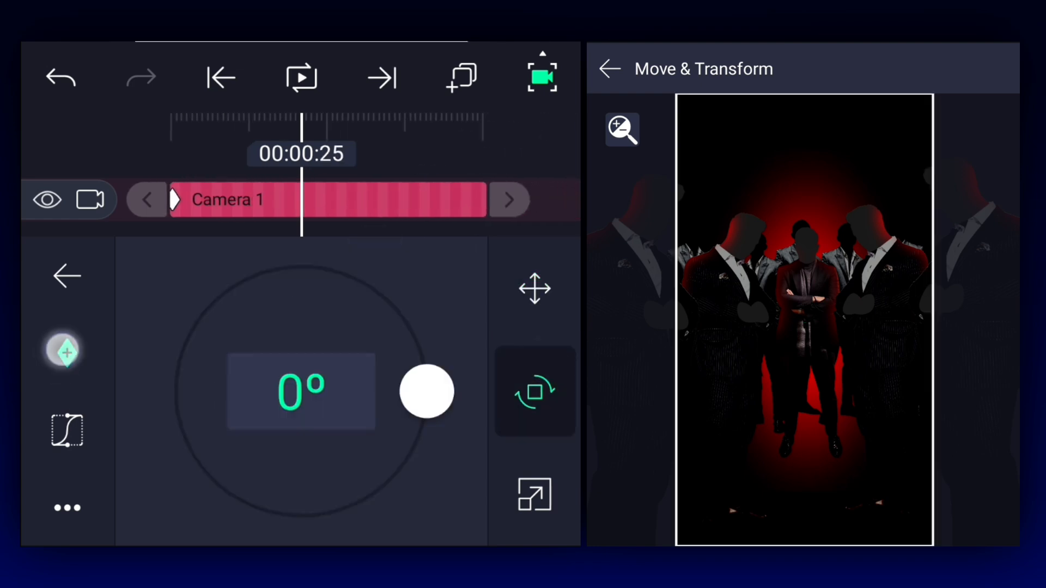
left_click(535, 288)
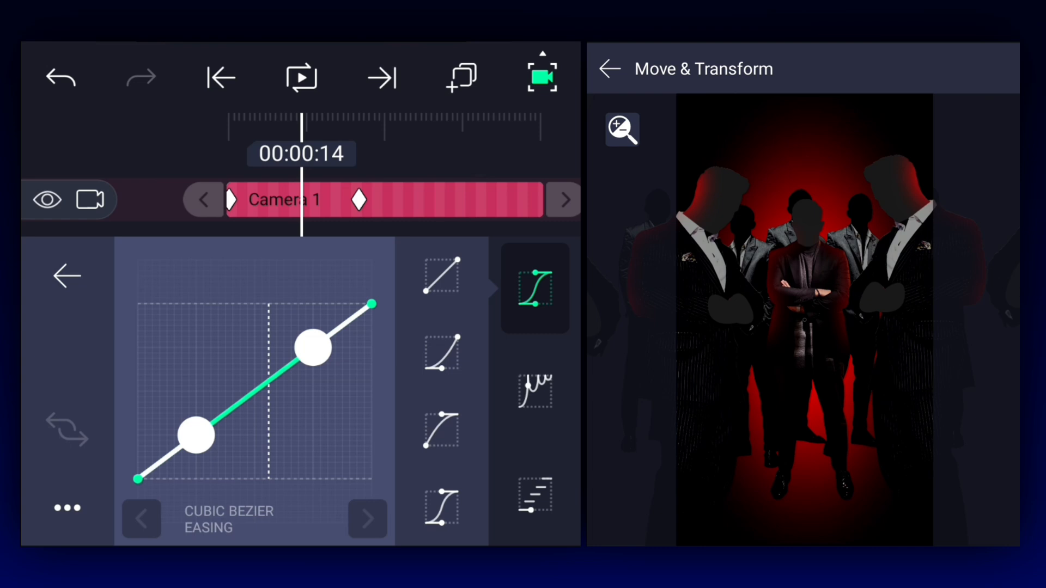
left_click(220, 76)
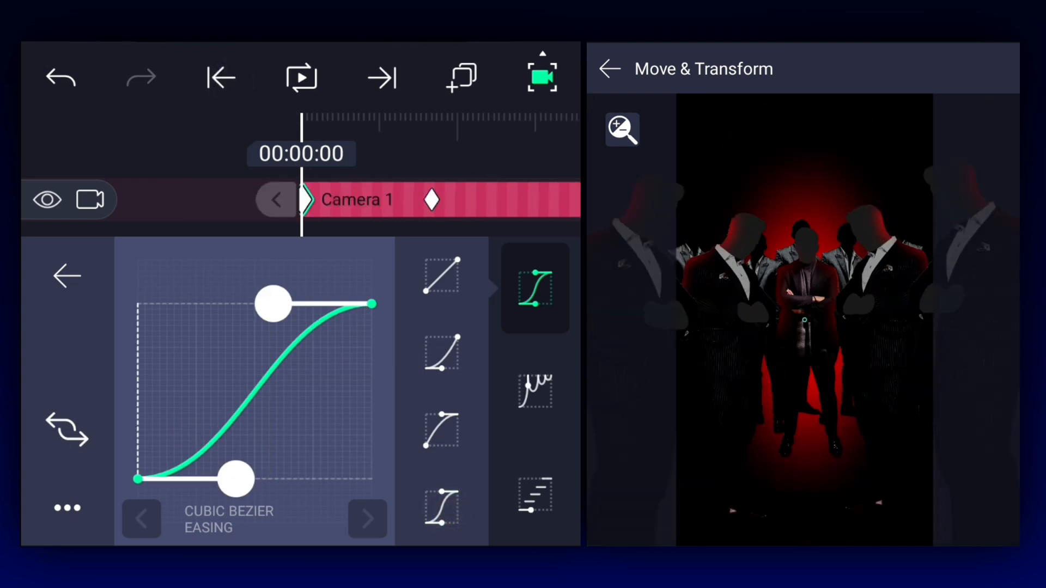
left_click(534, 391)
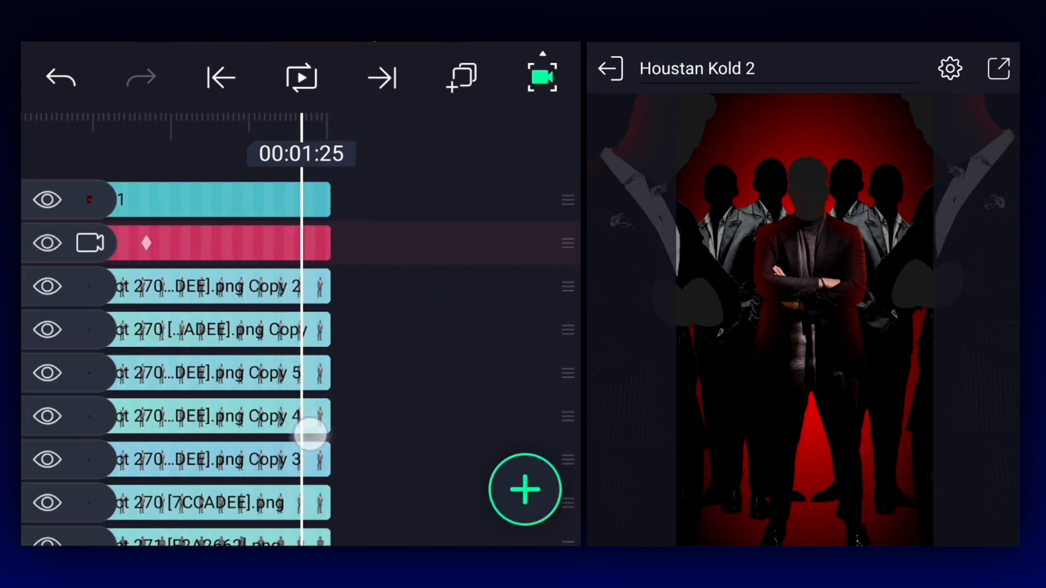
Play back the animation to review the camera move, then stop playback
left_click(200, 242)
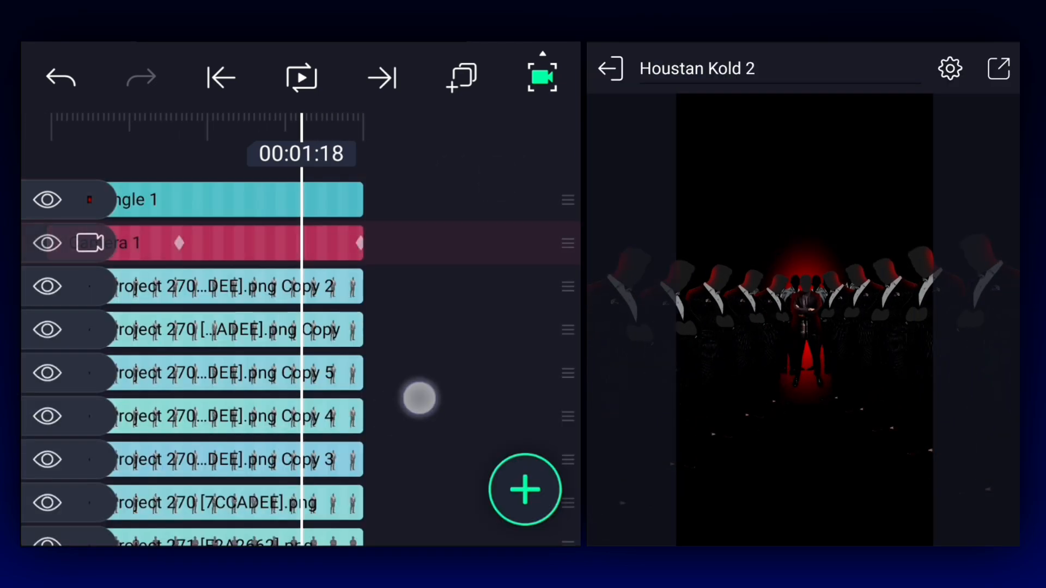
left_click(301, 78)
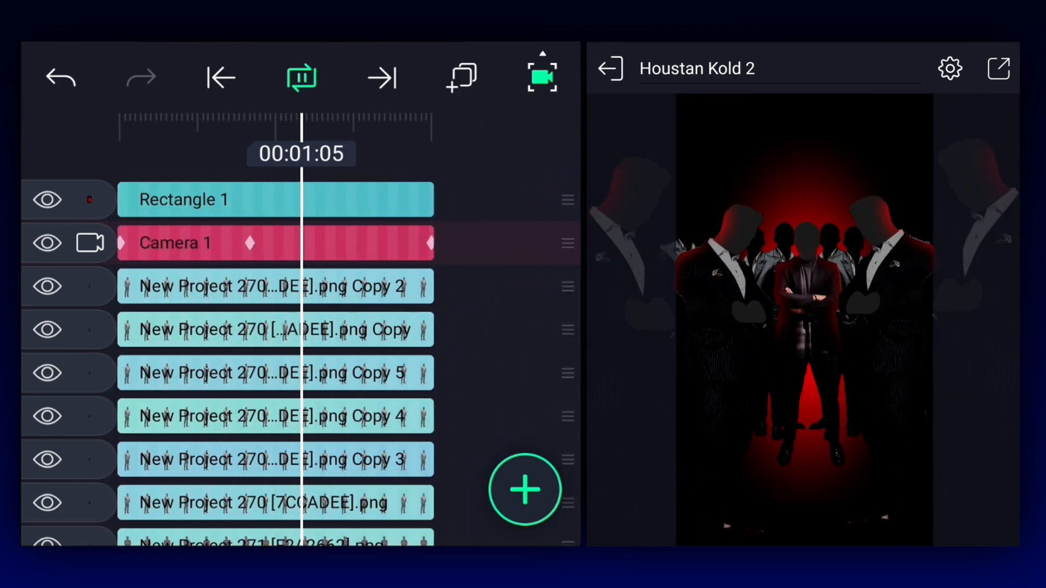
left_click(301, 76)
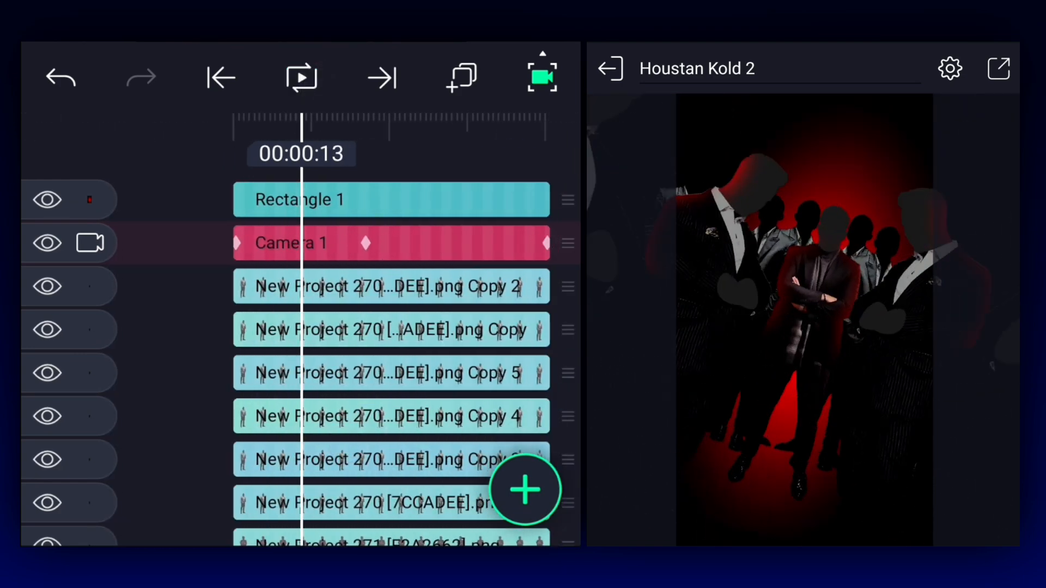
Add a Camera 1 keyframe at 00:00:13 with ease-in-out cubic bezier easing
left_click(391, 243)
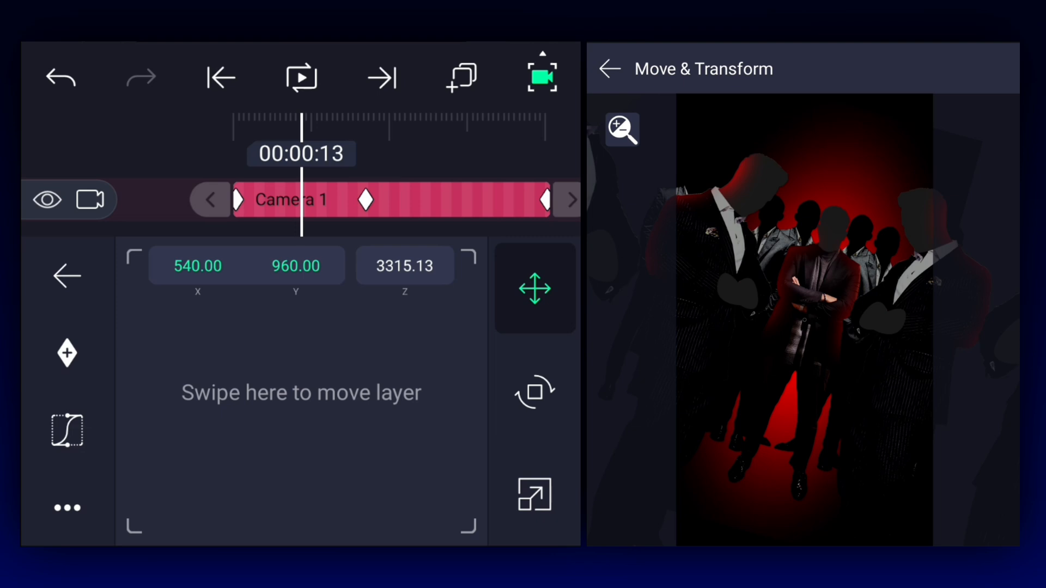
left_click(451, 200)
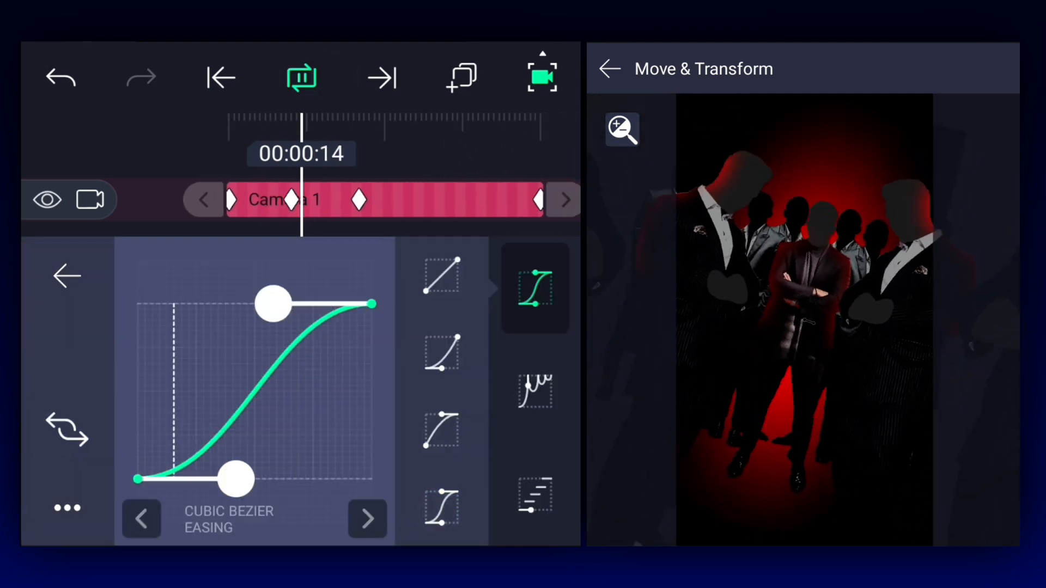
left_click(220, 77)
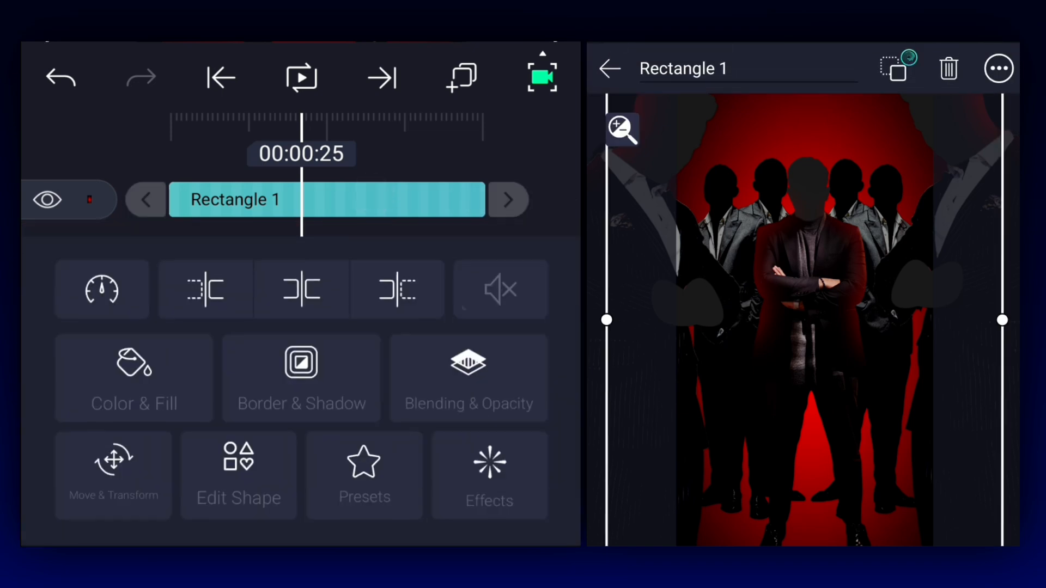
Give the Rectangle 1 glow a scale keyframe at 00:02:00, animating its width and height
left_click(112, 473)
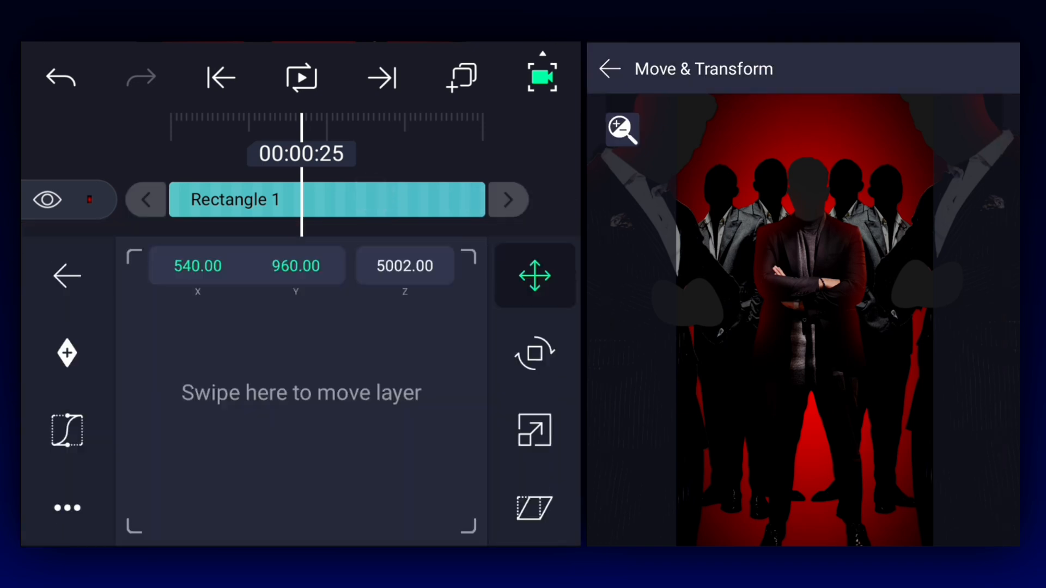
left_click(534, 430)
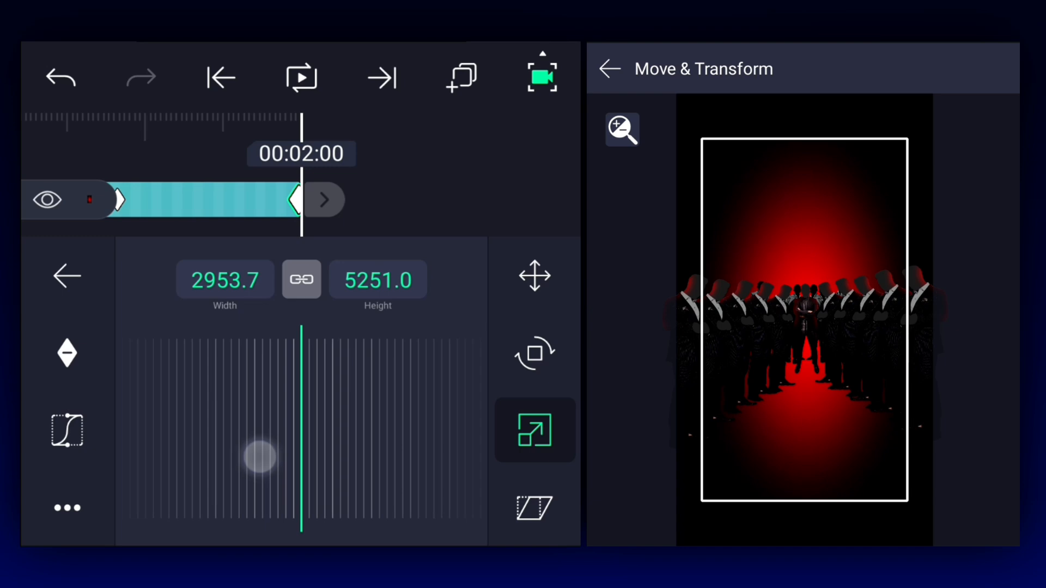
left_click(534, 276)
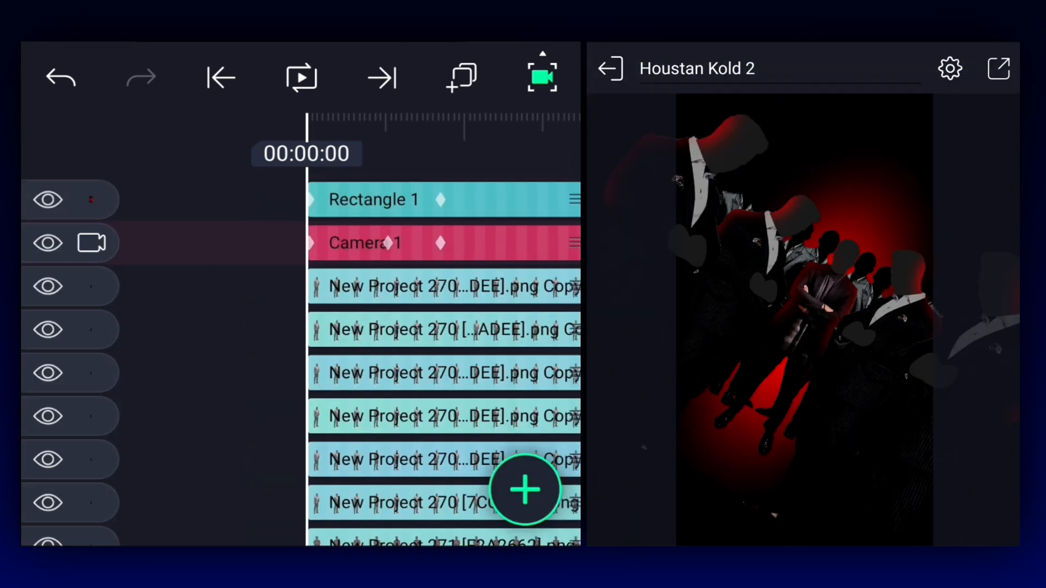
Import the lens-flare light leak image with Screen blending and add flare layer 1
left_click(300, 77)
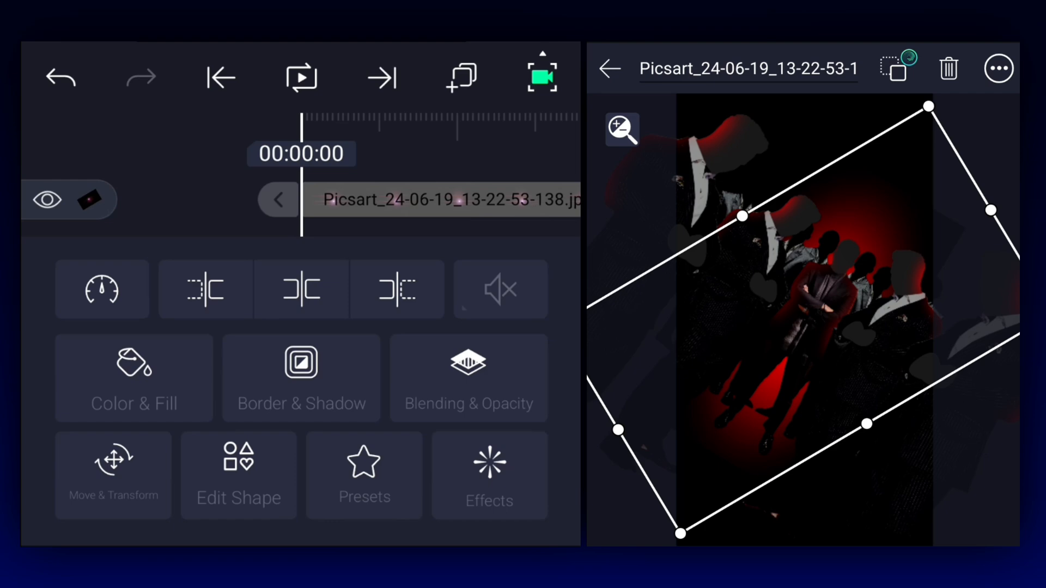
left_click(112, 475)
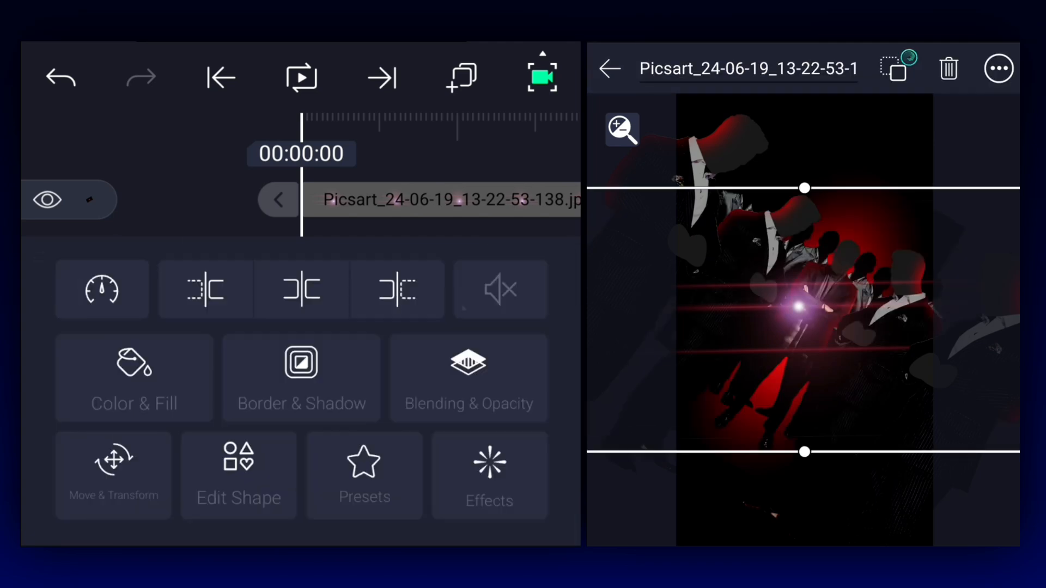
left_click(113, 475)
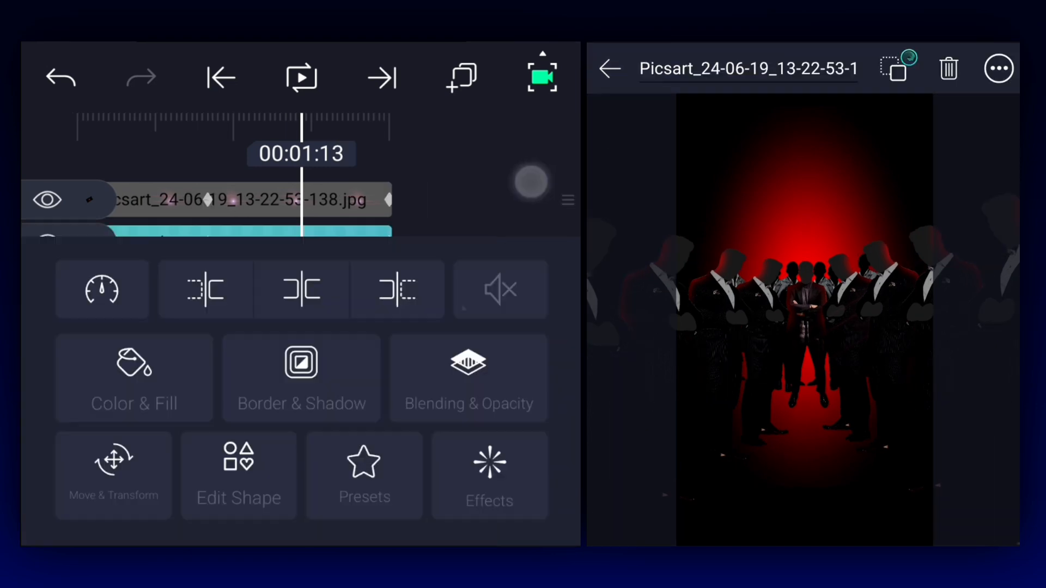
left_click(112, 475)
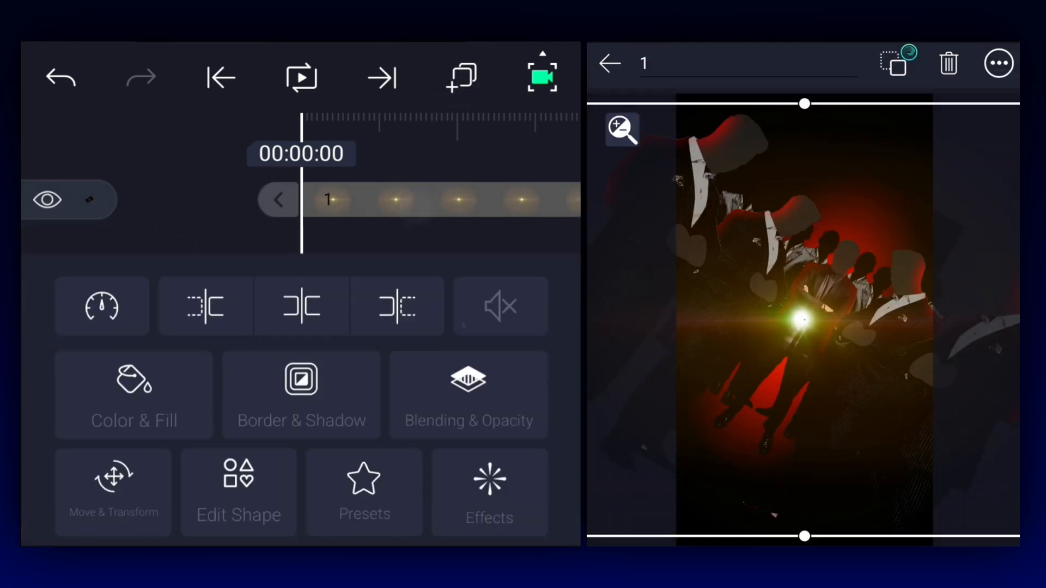
Shift flare layer 1 toward the lower left and bring up the effects library
left_click(112, 492)
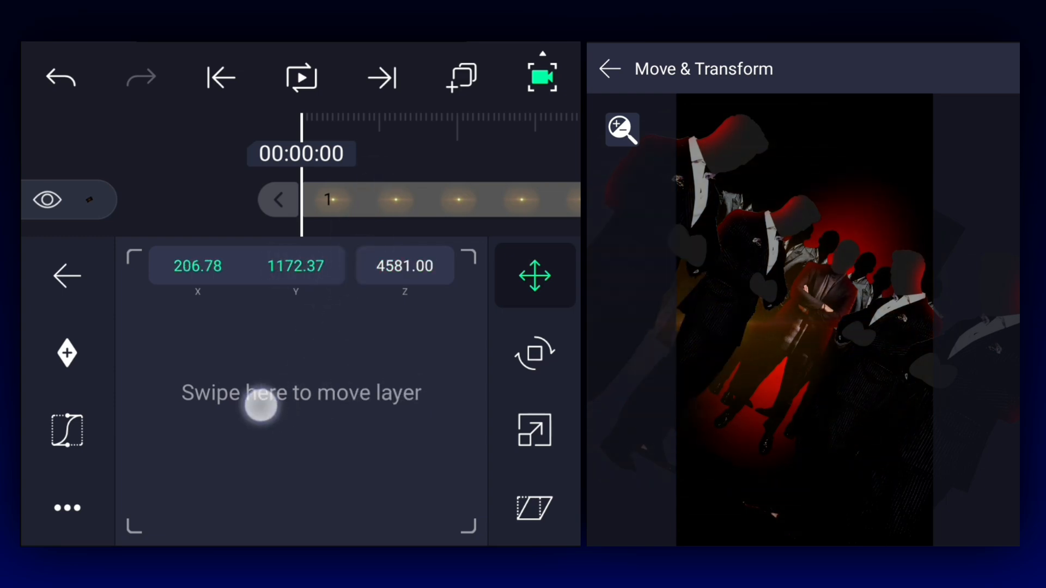
left_click(66, 275)
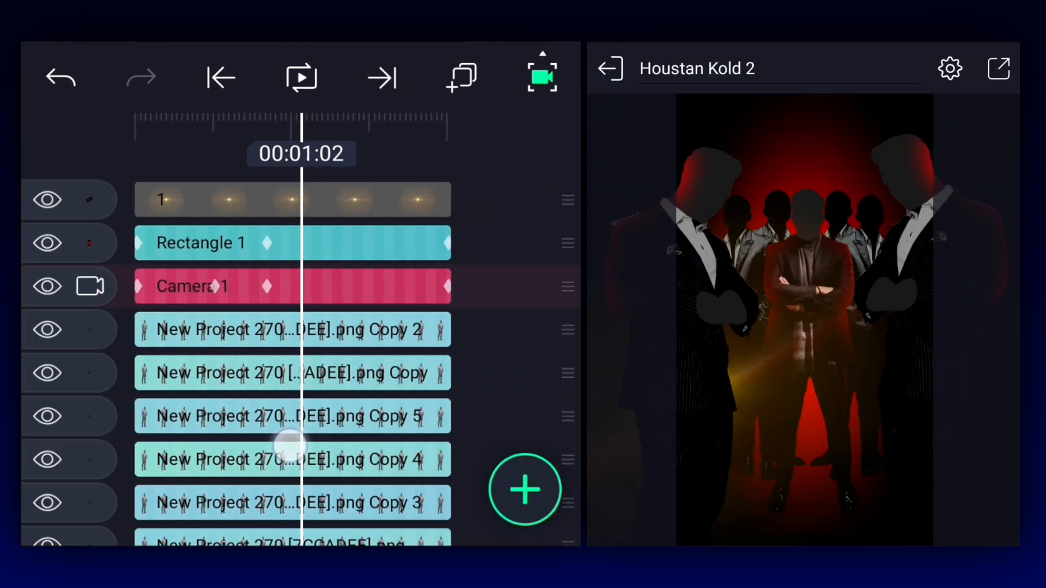
left_click(525, 490)
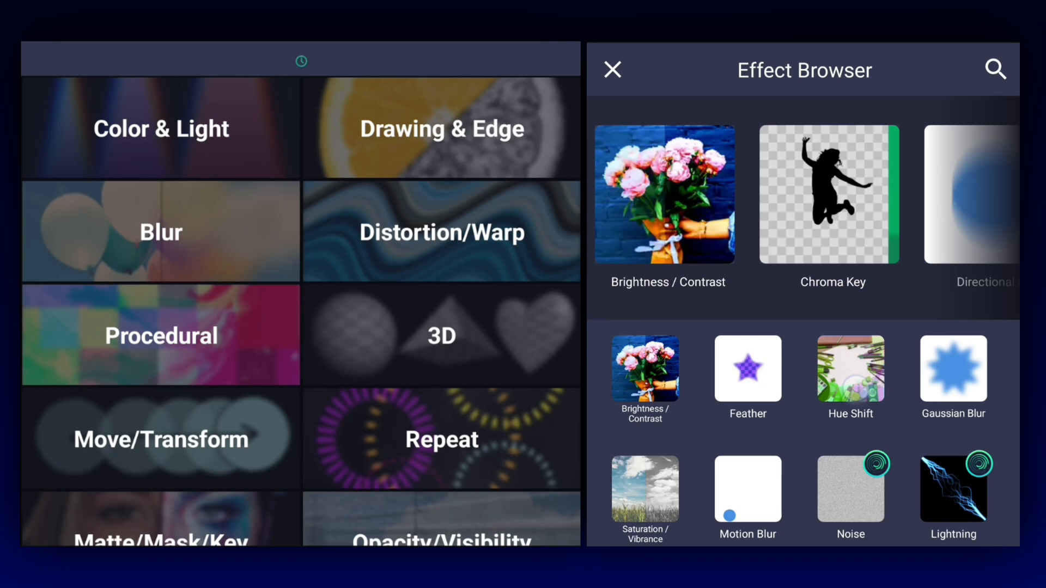